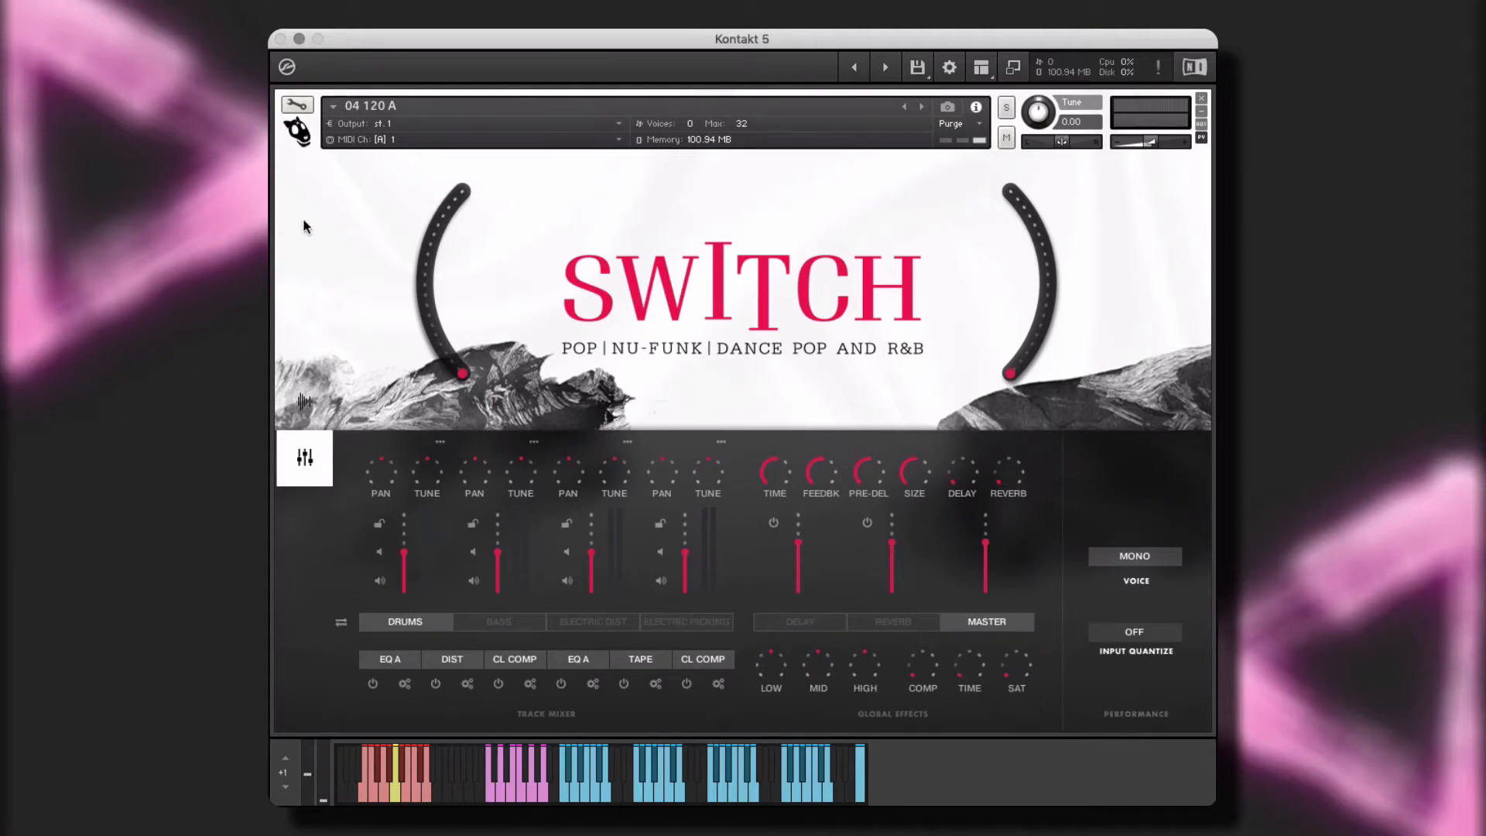
Bring up the Electric Dist track on the mixer's other page with its sample panel
{"action": "left_click", "coordinate": [340, 622]}
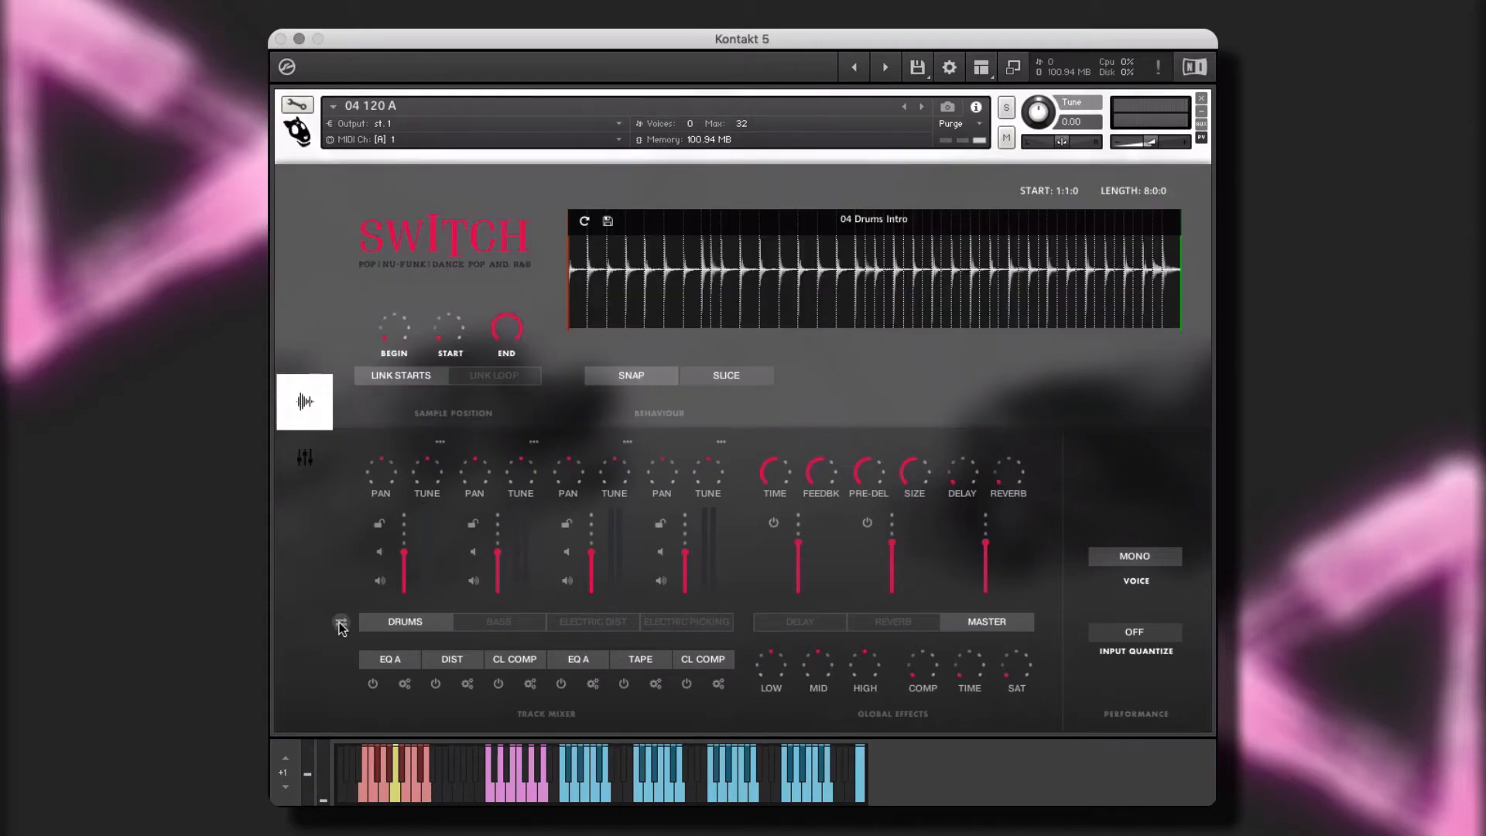
{"action": "left_click", "coordinate": [591, 622]}
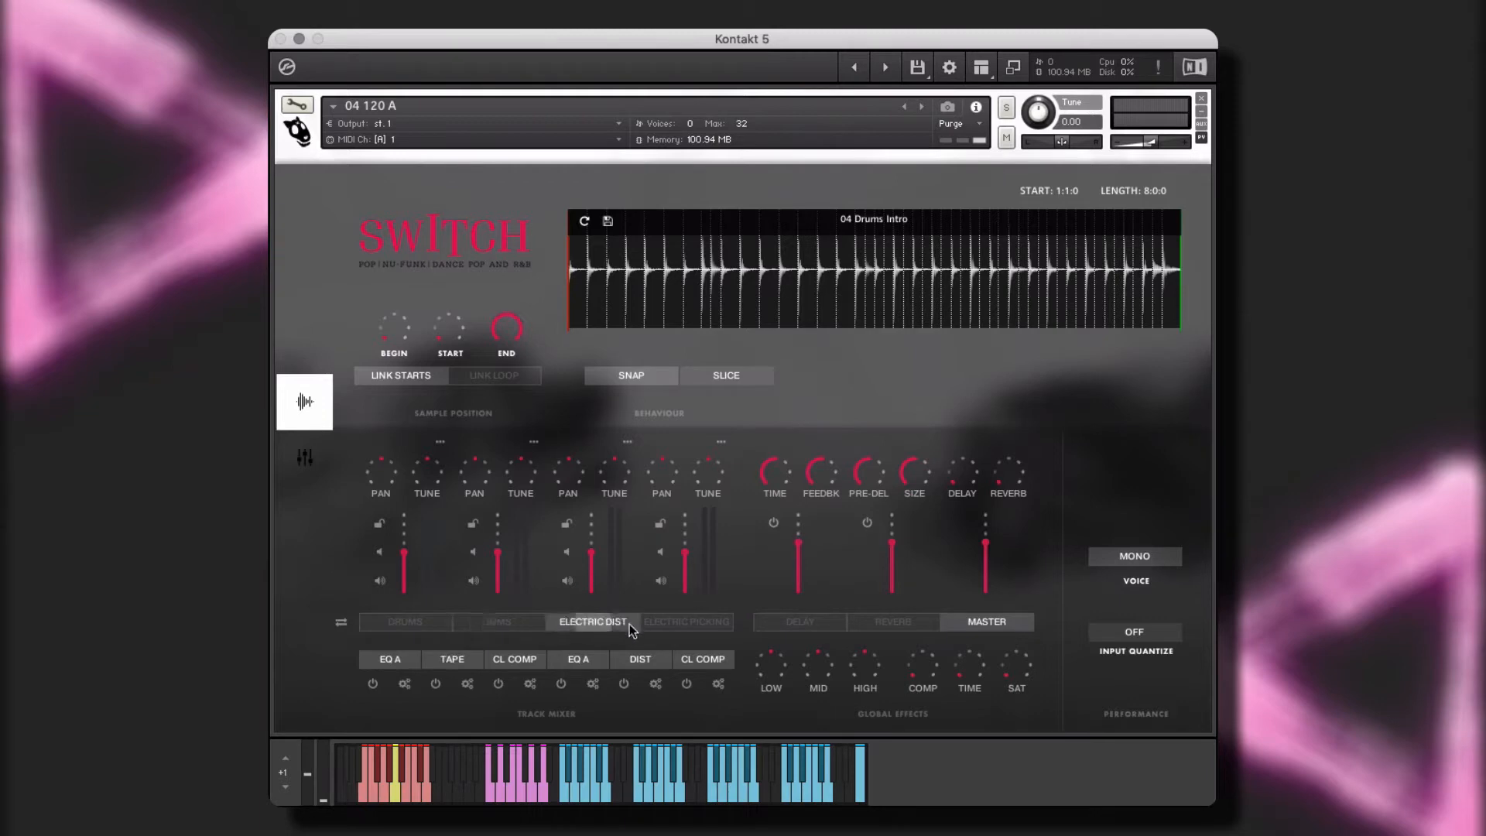
{"action": "left_click", "coordinate": [685, 623]}
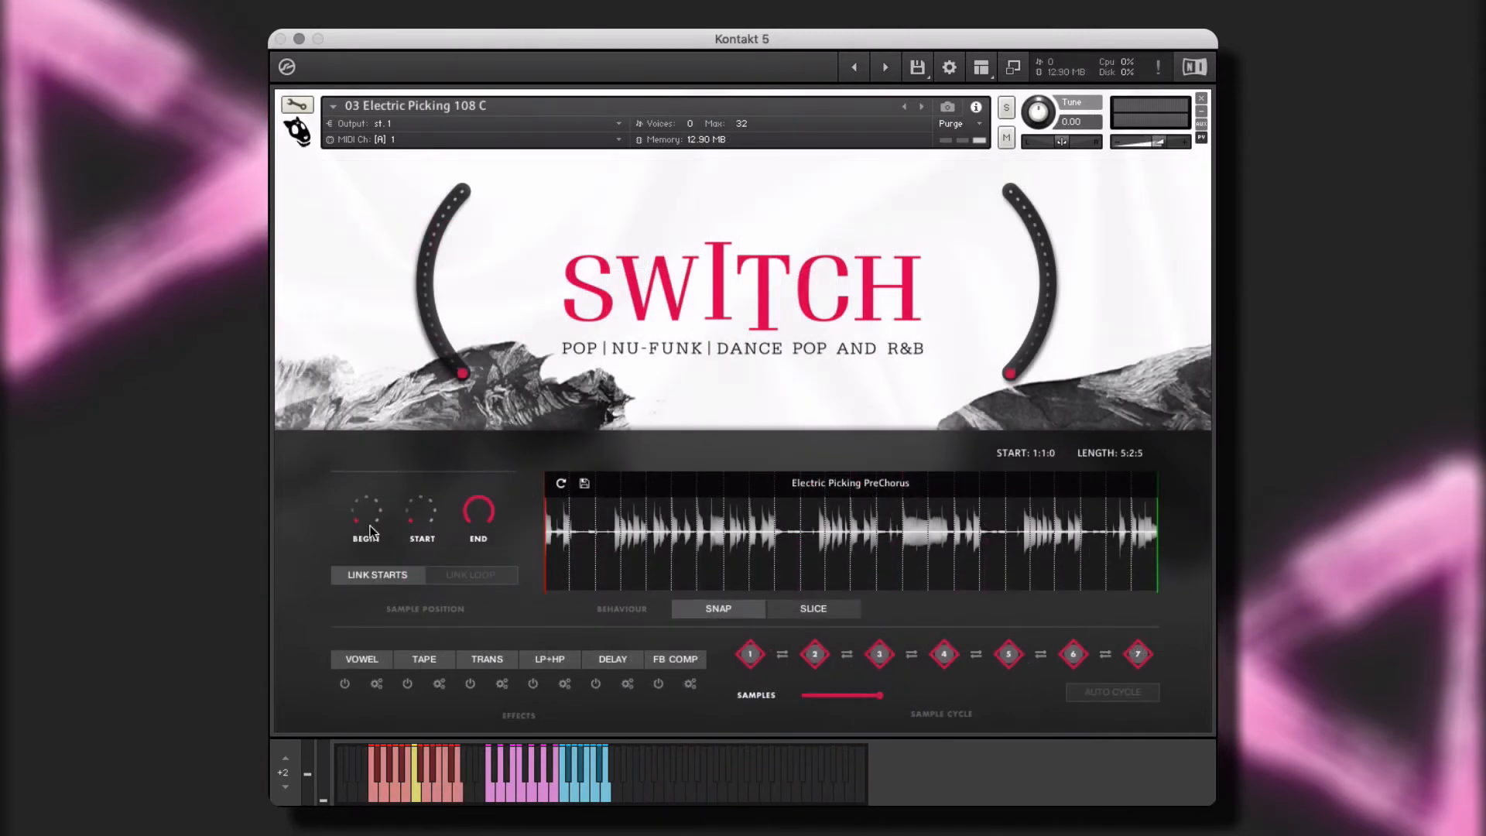
Swap the Tape effect slot for Amp on the Electric Picking instrument
{"action": "left_click", "coordinate": [425, 660]}
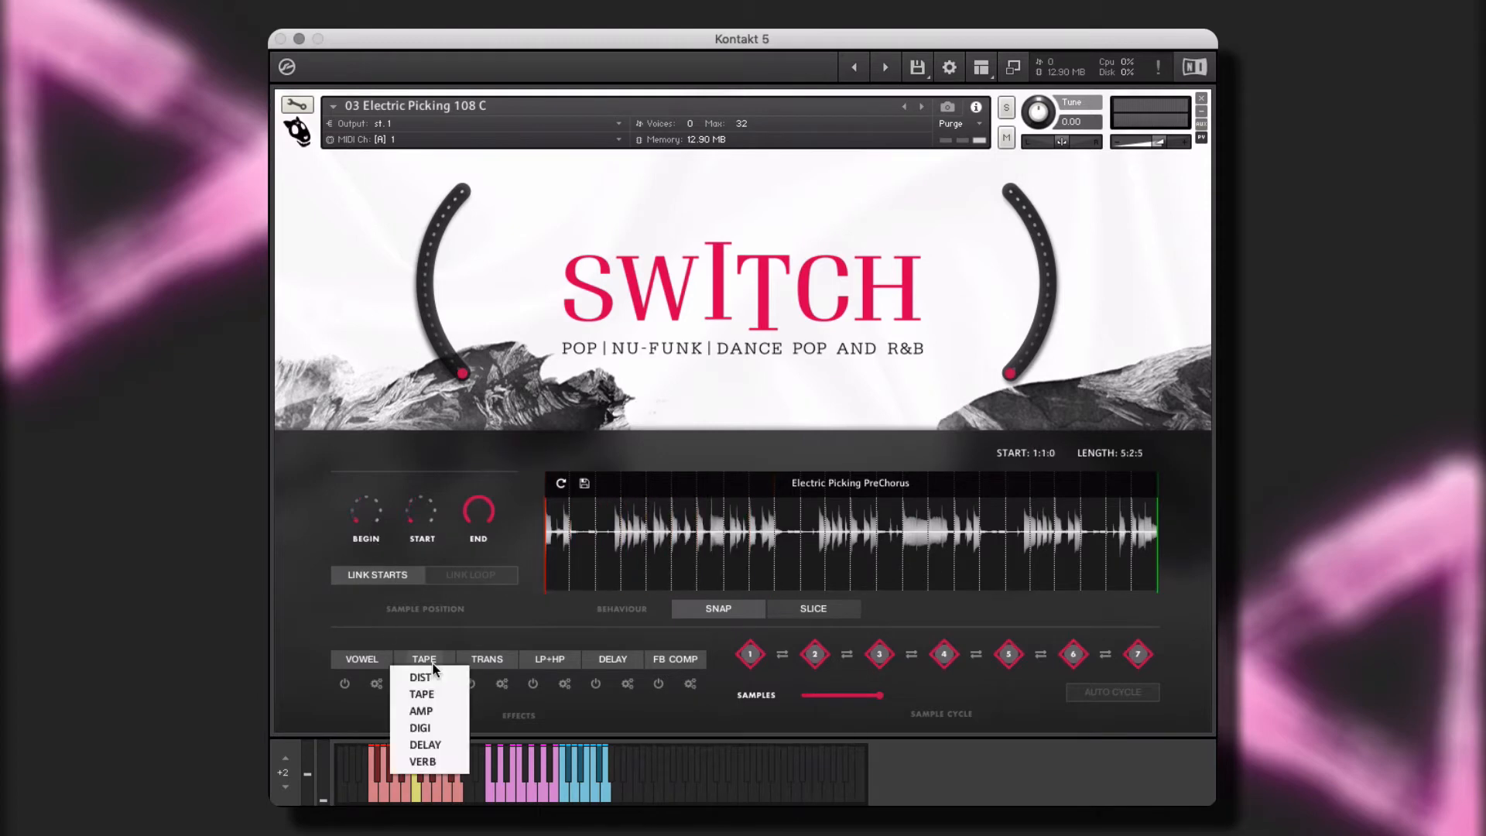
{"action": "left_click", "coordinate": [420, 711]}
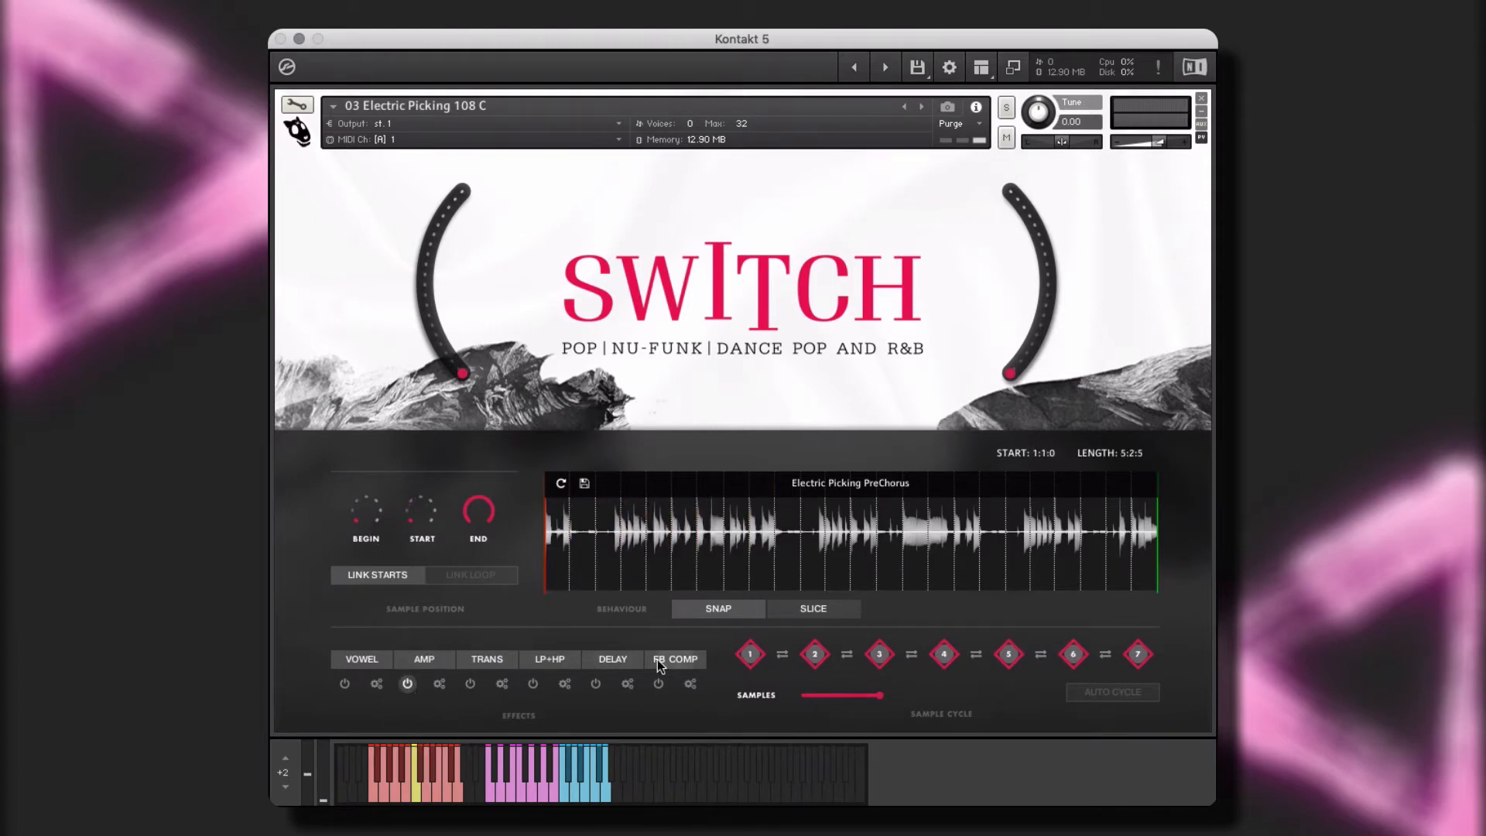
{"action": "left_click", "coordinate": [675, 659]}
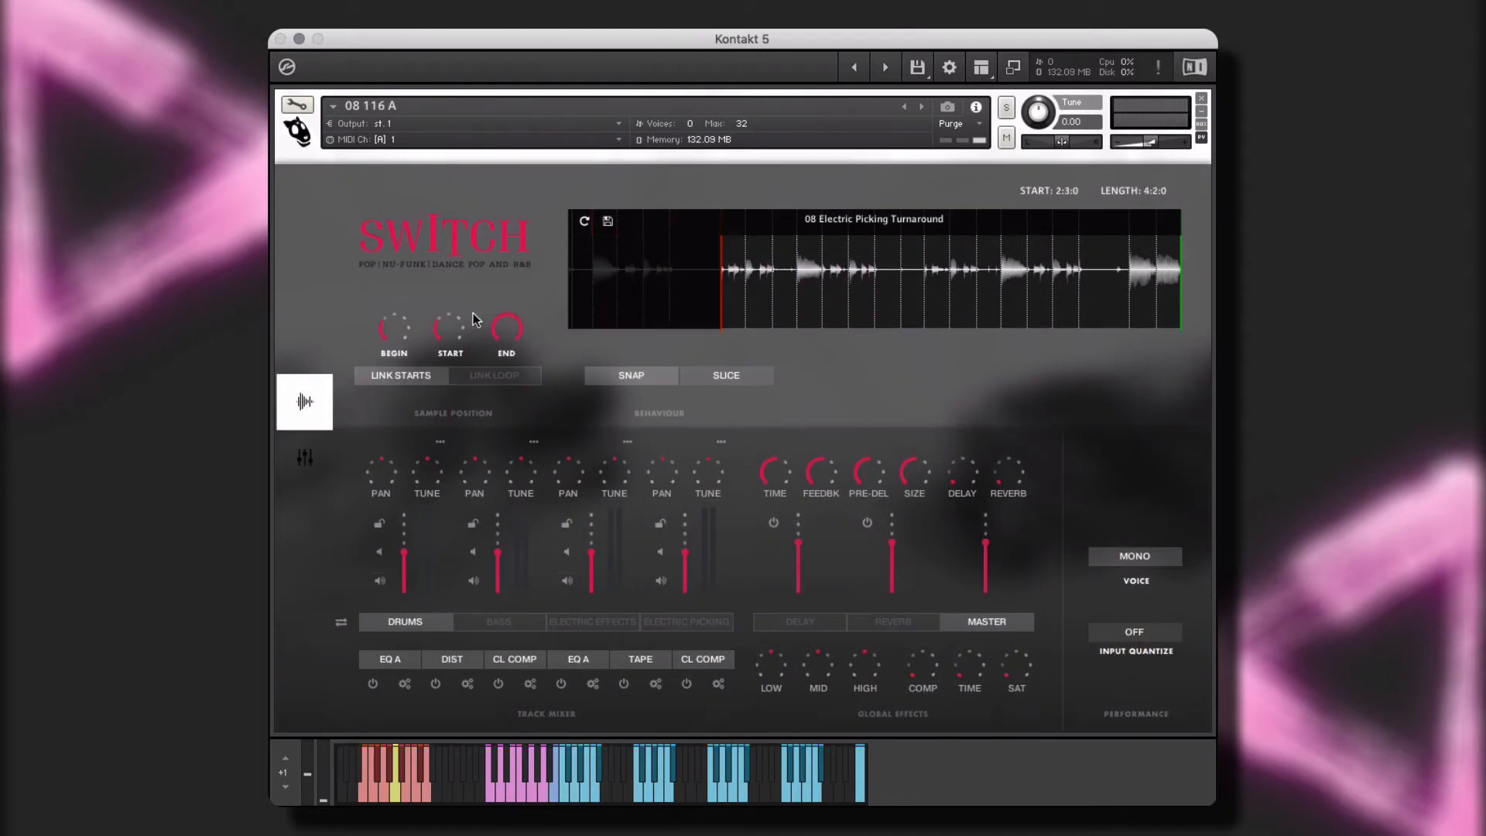
Try Tape and Vowel on the Drums track, choose a 1/2 slice division, then restore the Dist chain
{"action": "left_click", "coordinate": [607, 220]}
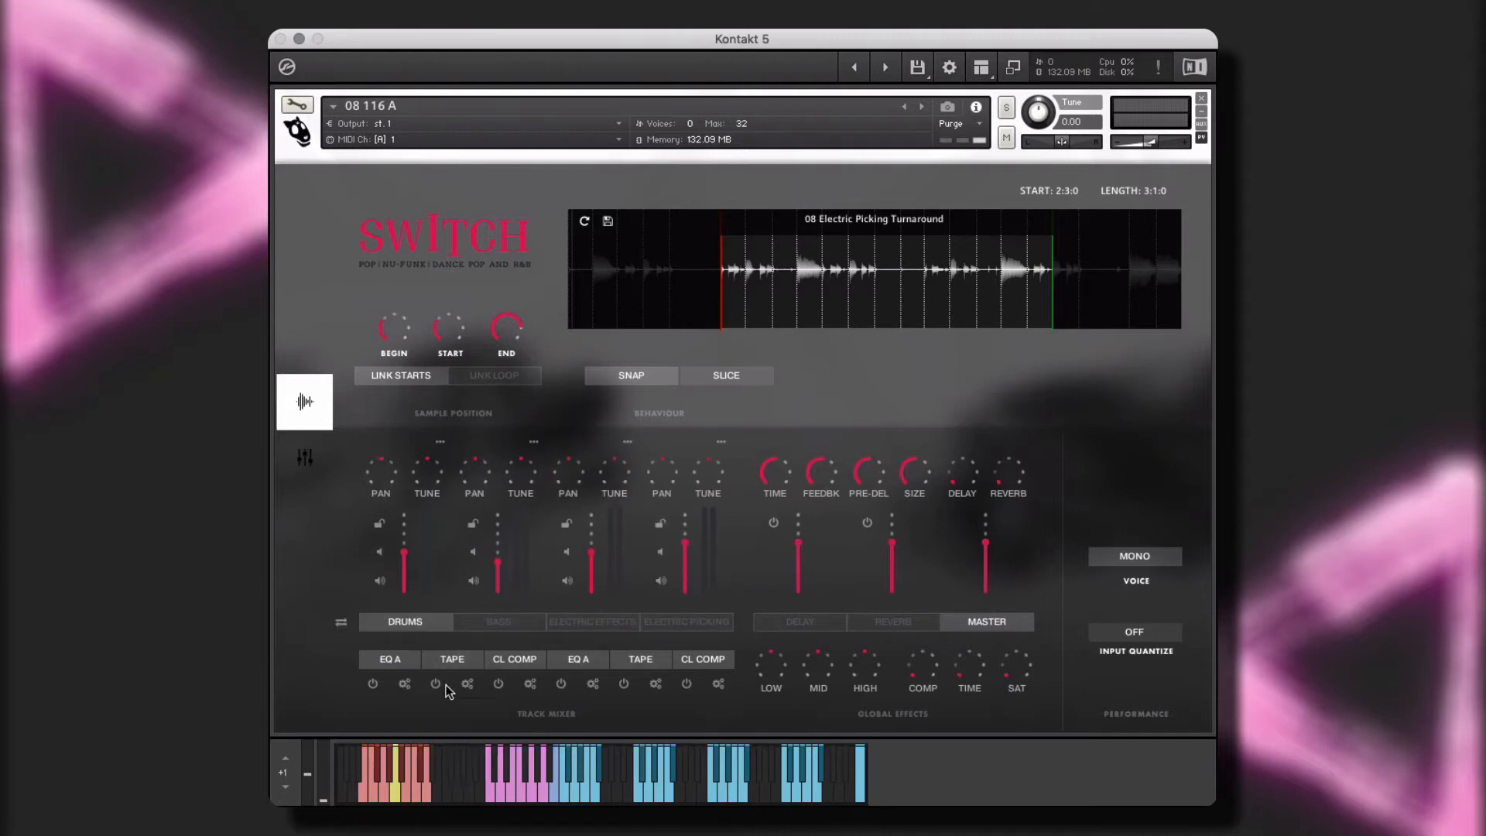
{"action": "left_click", "coordinate": [435, 685]}
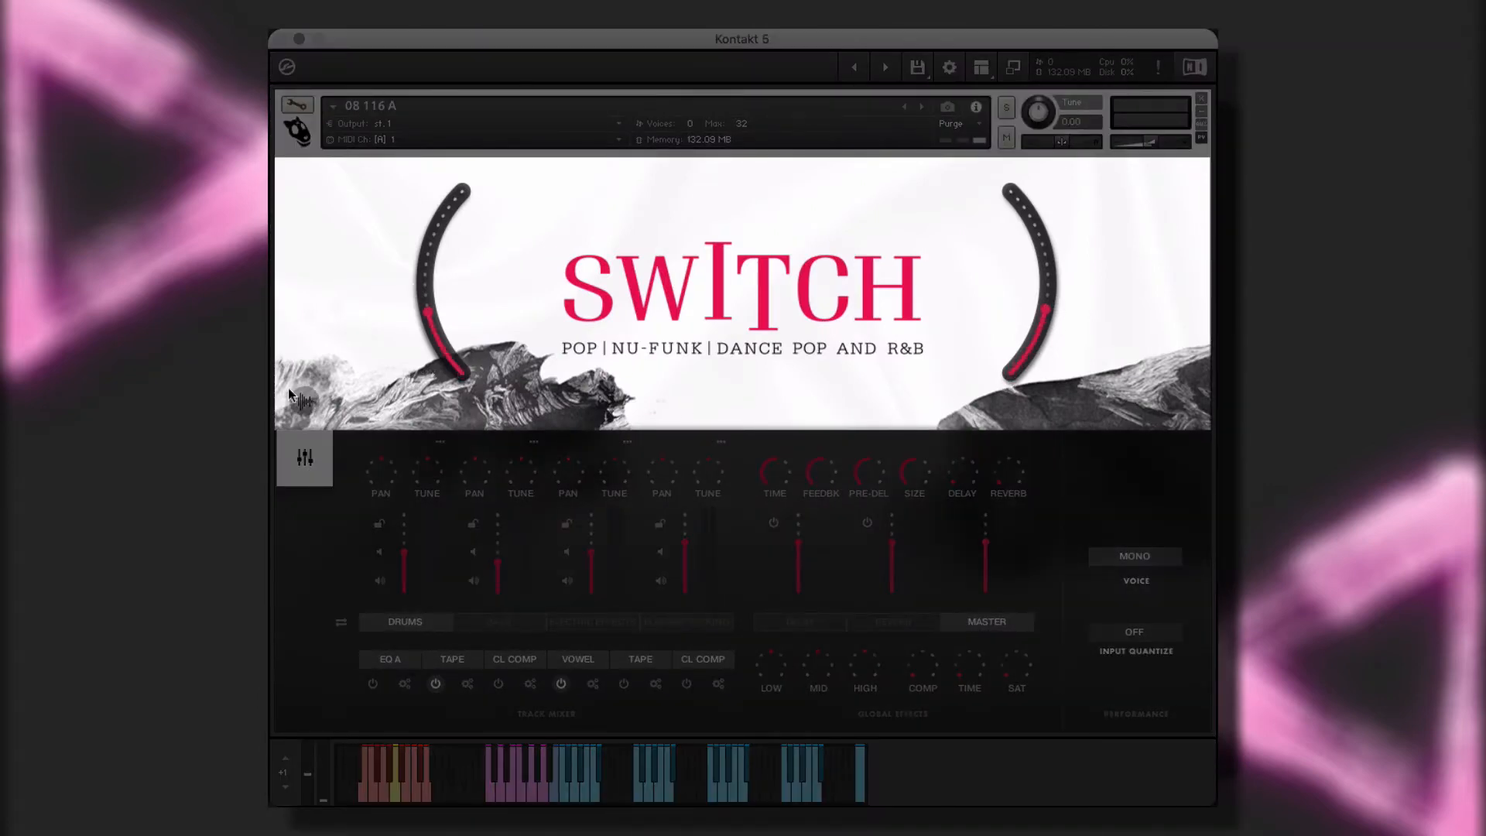
{"action": "left_click", "coordinate": [725, 375]}
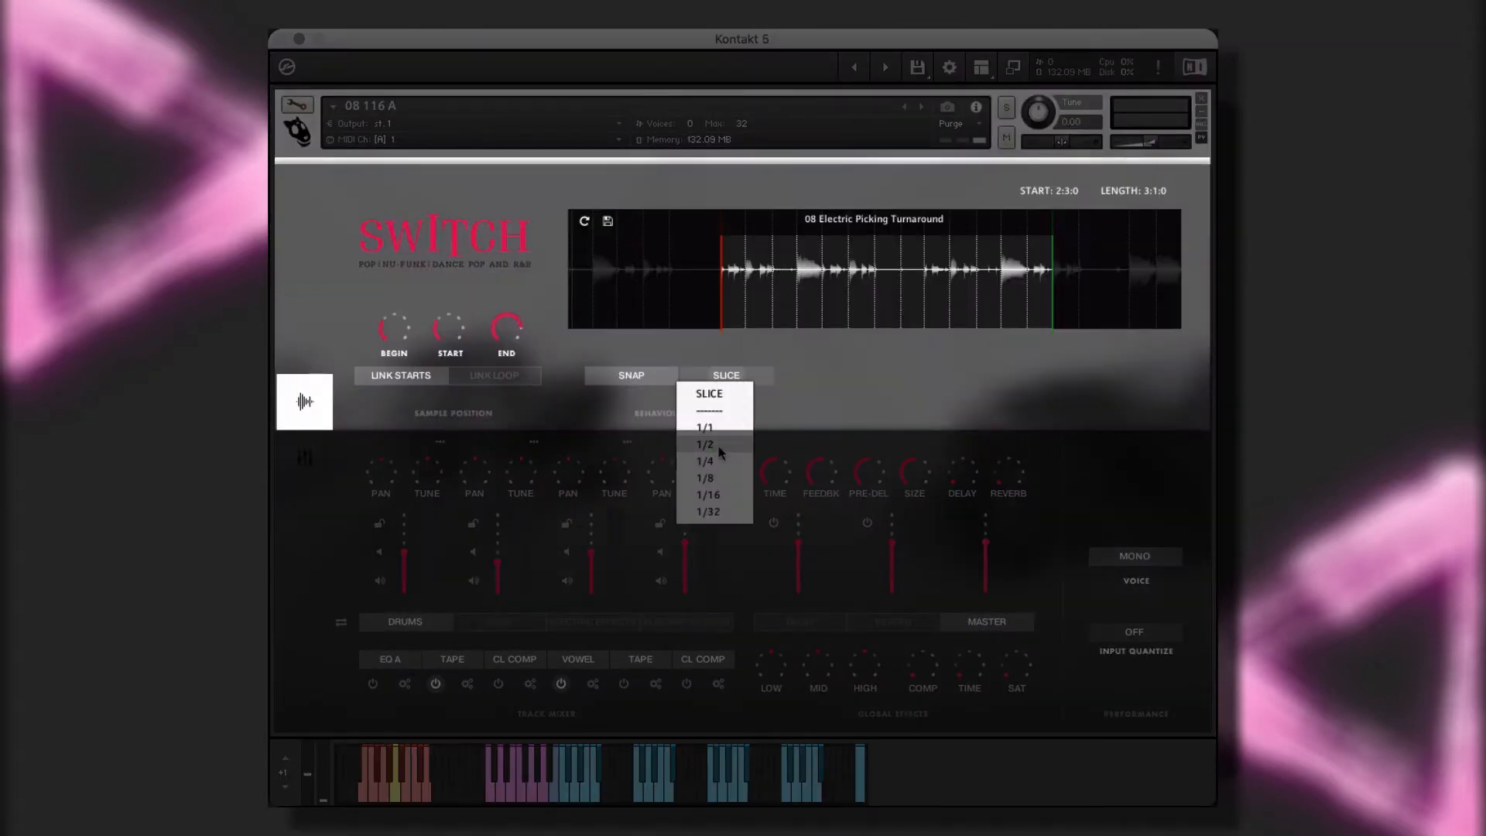
{"action": "left_click", "coordinate": [706, 444]}
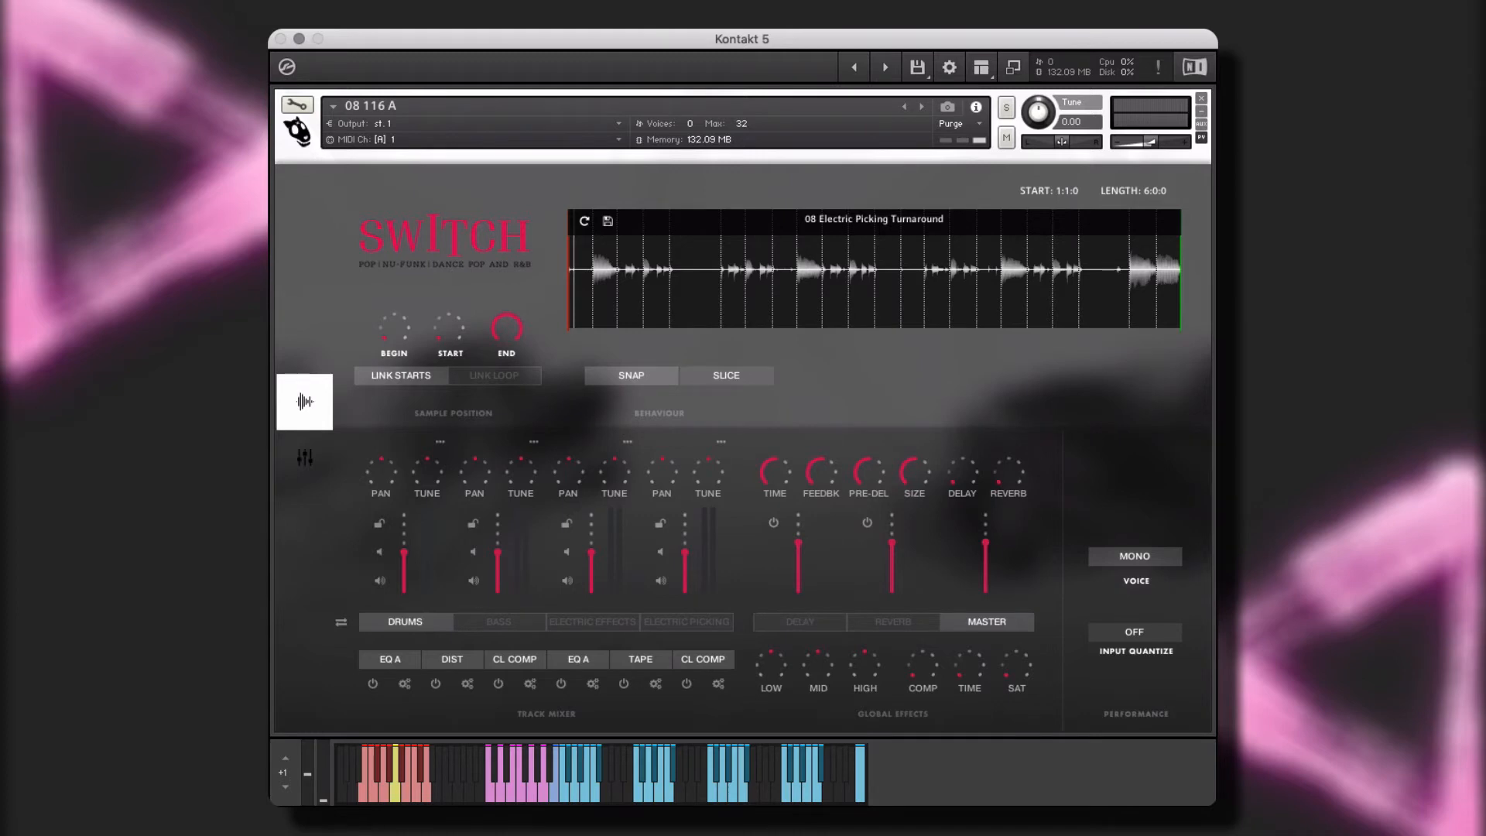
{"action": "left_click", "coordinate": [725, 374]}
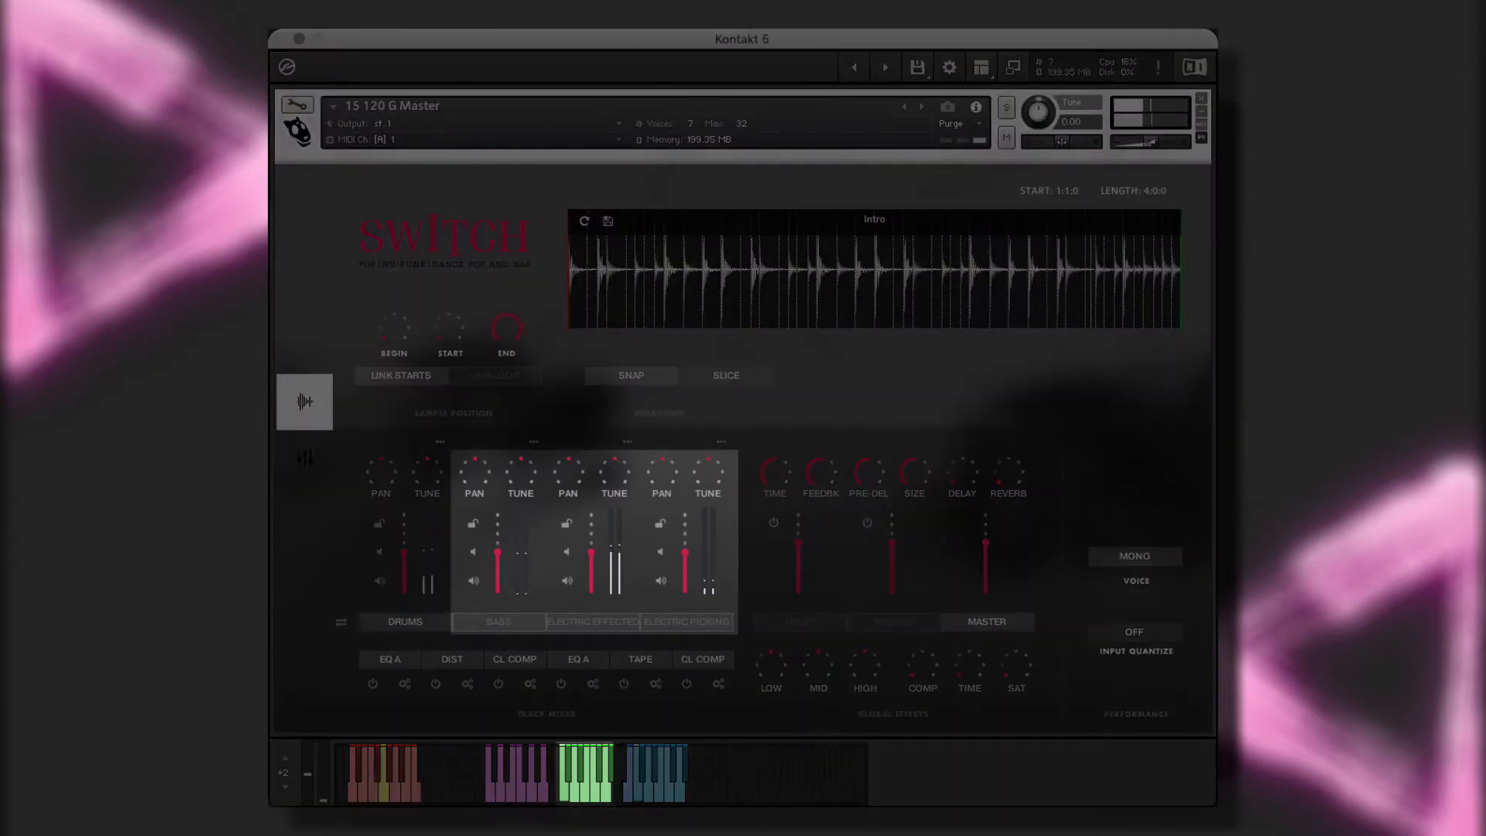
Switch on Verb for the Electric Rhythm track, then return to the Drums and Bass mixer page
{"action": "left_click", "coordinate": [404, 622]}
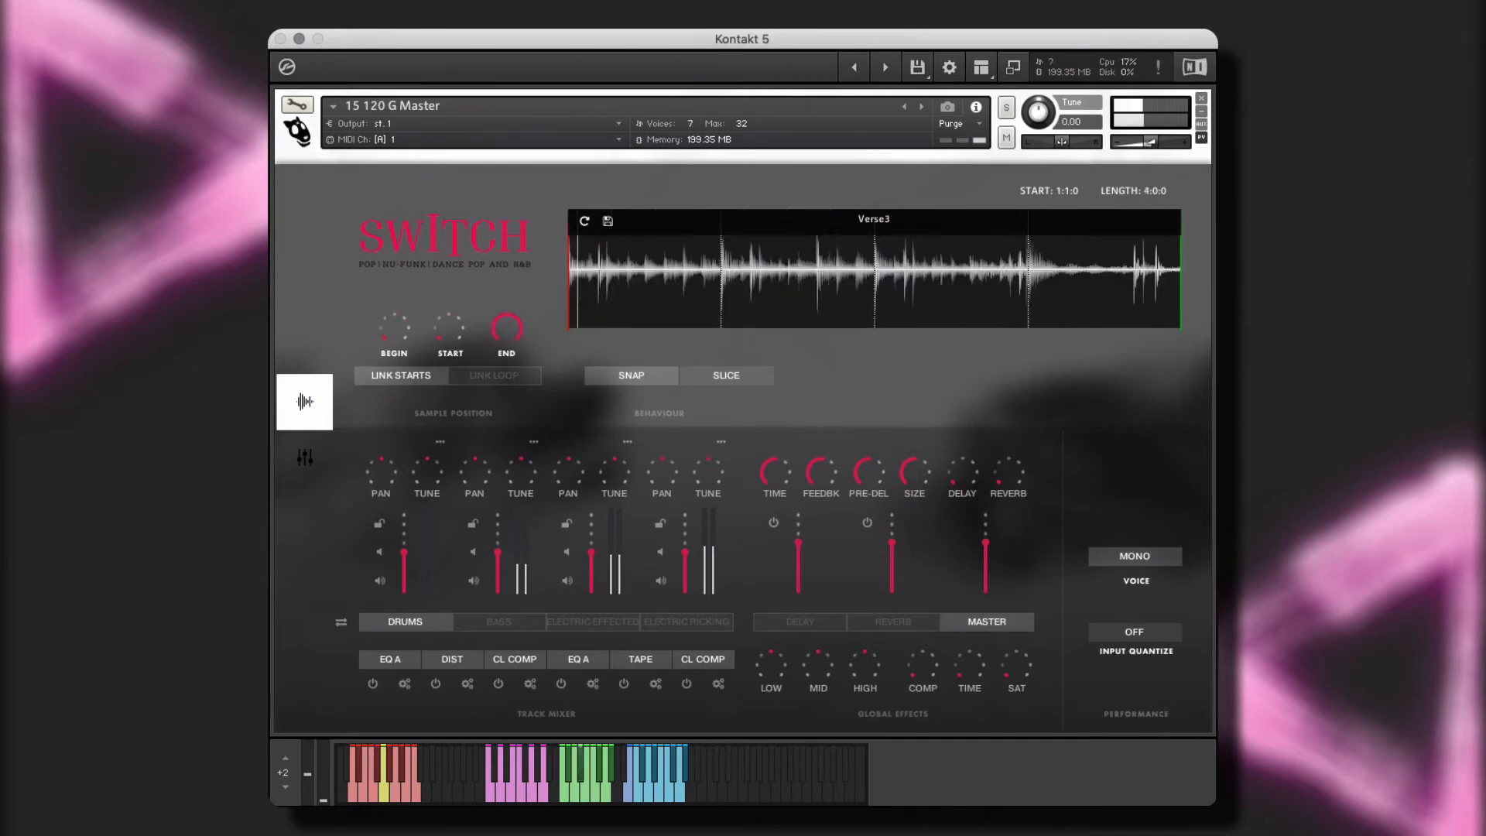
{"action": "left_click", "coordinate": [337, 623]}
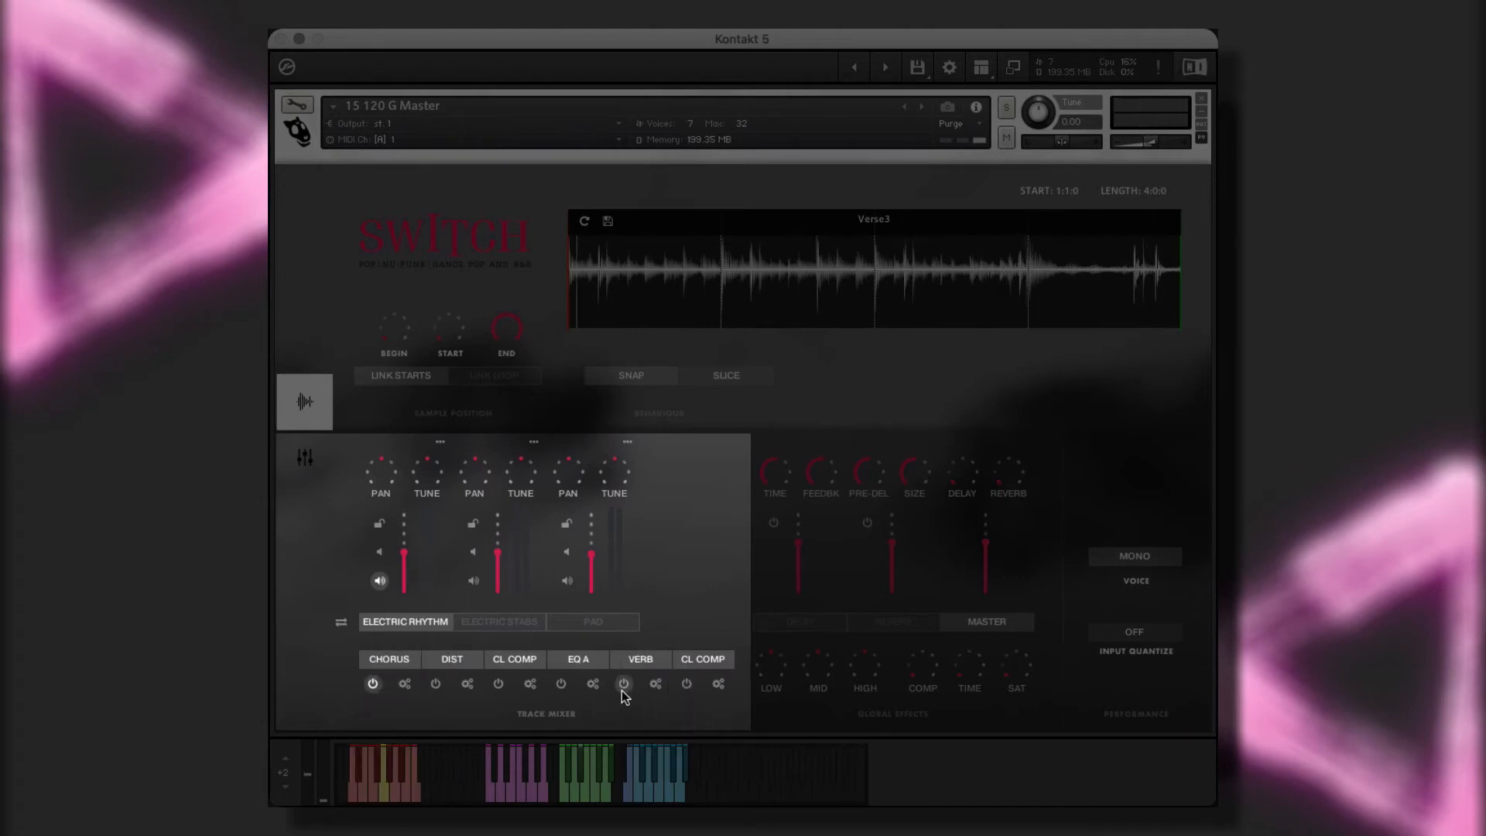
{"action": "left_click", "coordinate": [404, 683]}
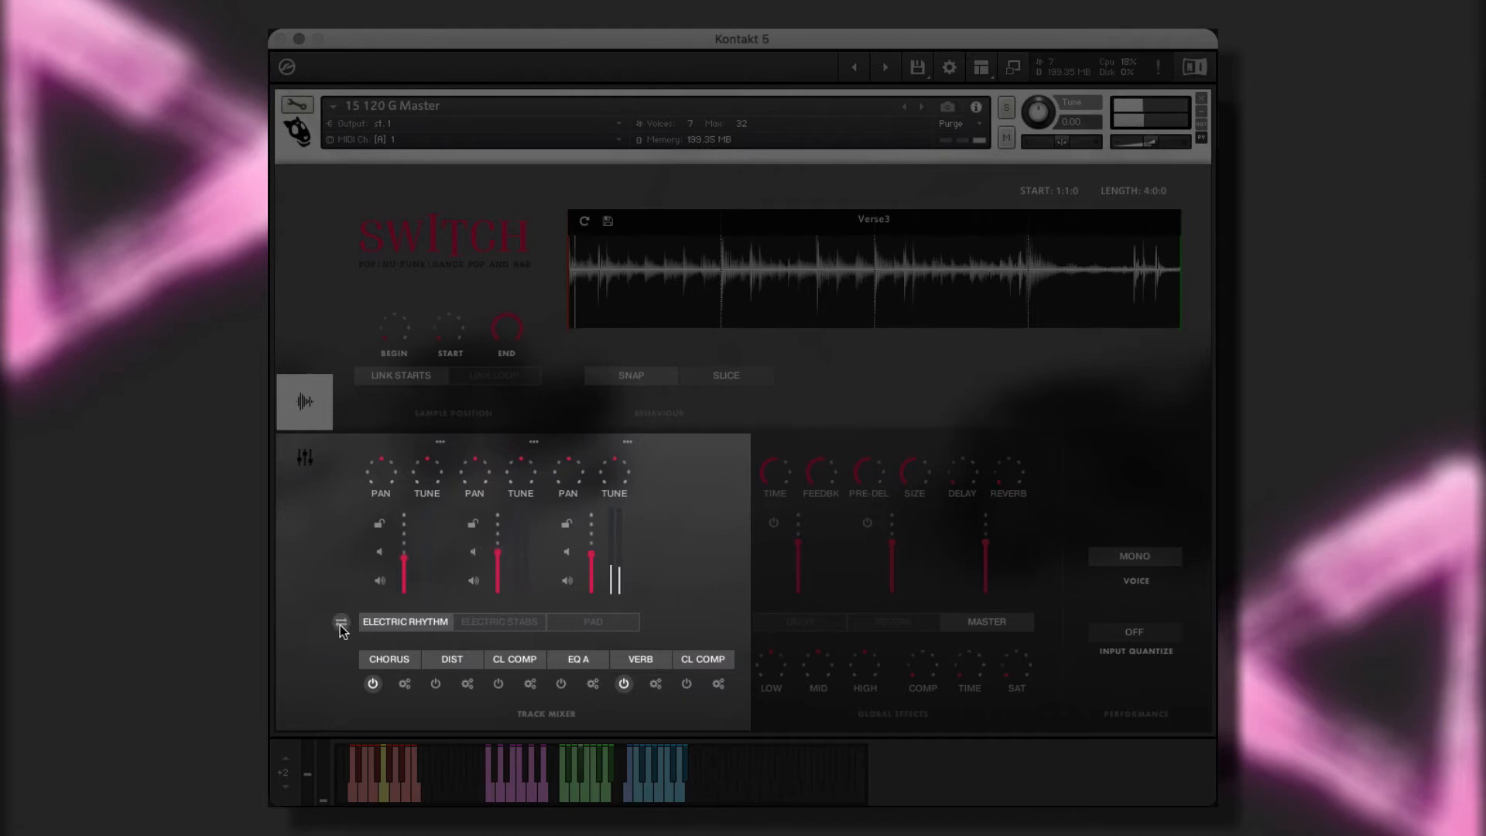
{"action": "left_click", "coordinate": [340, 626]}
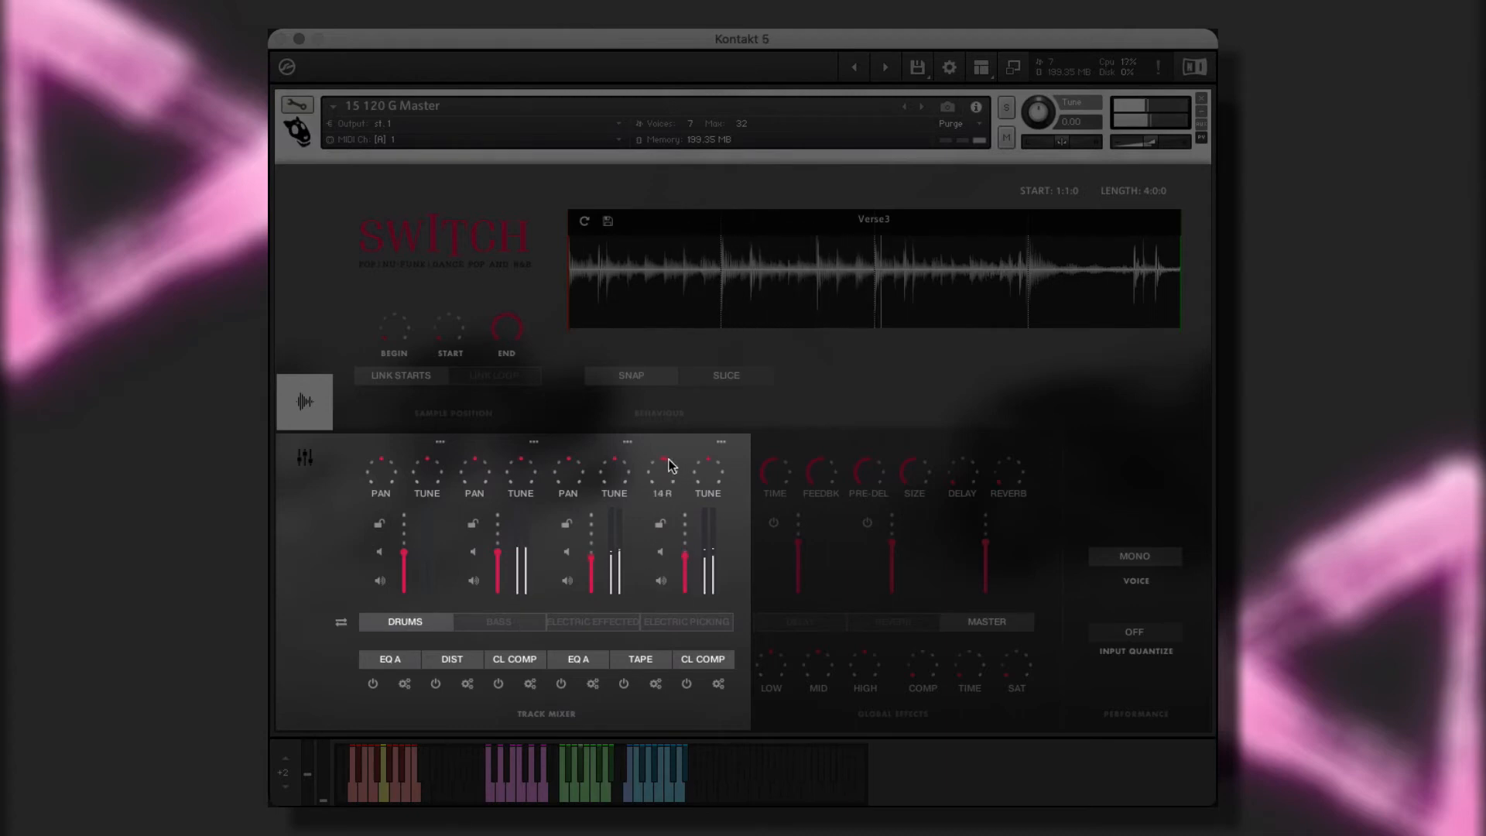
{"action": "left_click", "coordinate": [340, 625]}
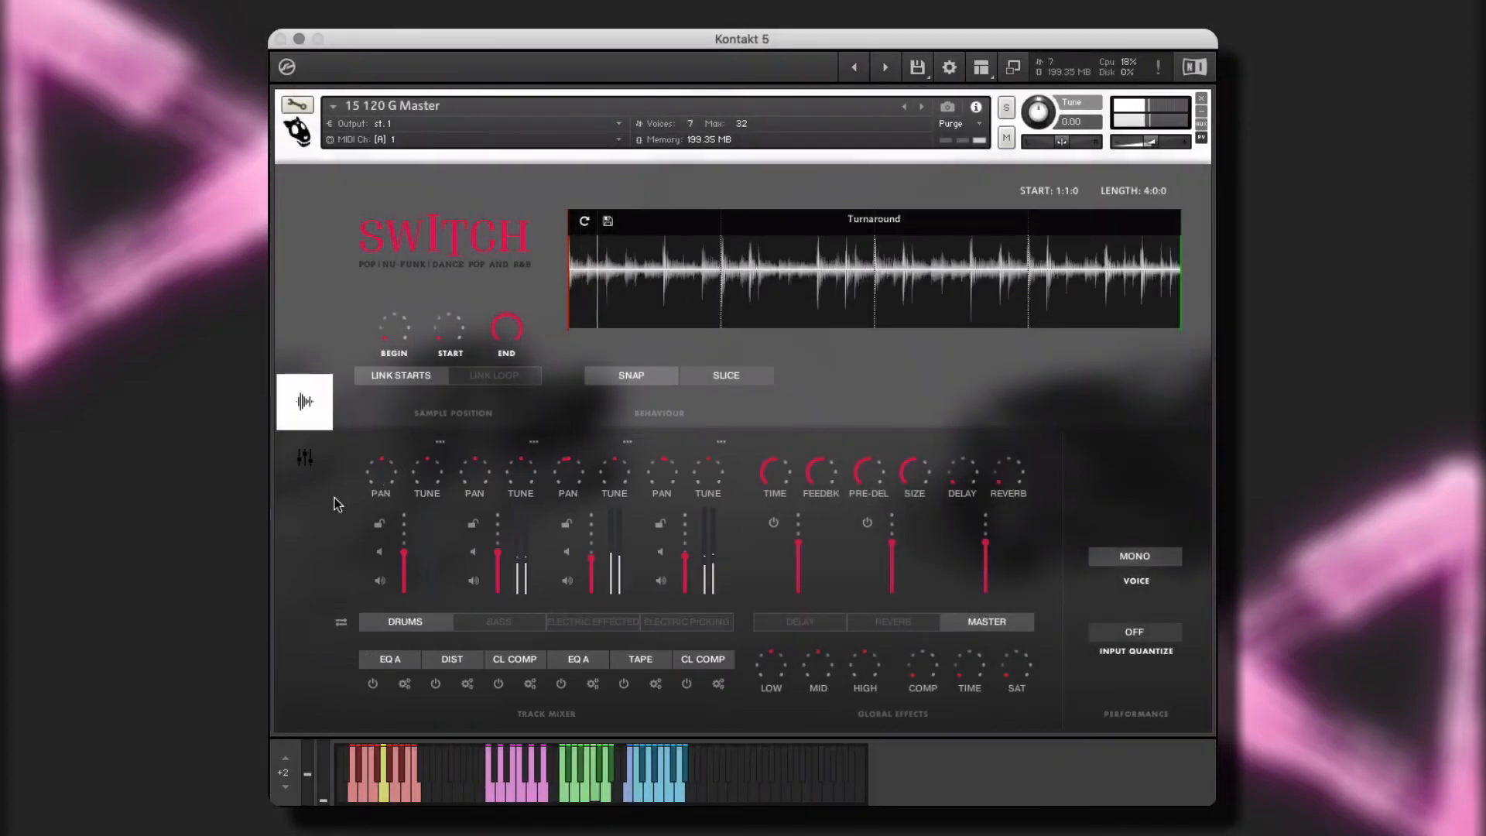
Store the region starting at 8:1:0, length 7:0:0, as Saved Slot 4
{"action": "left_click", "coordinate": [303, 401]}
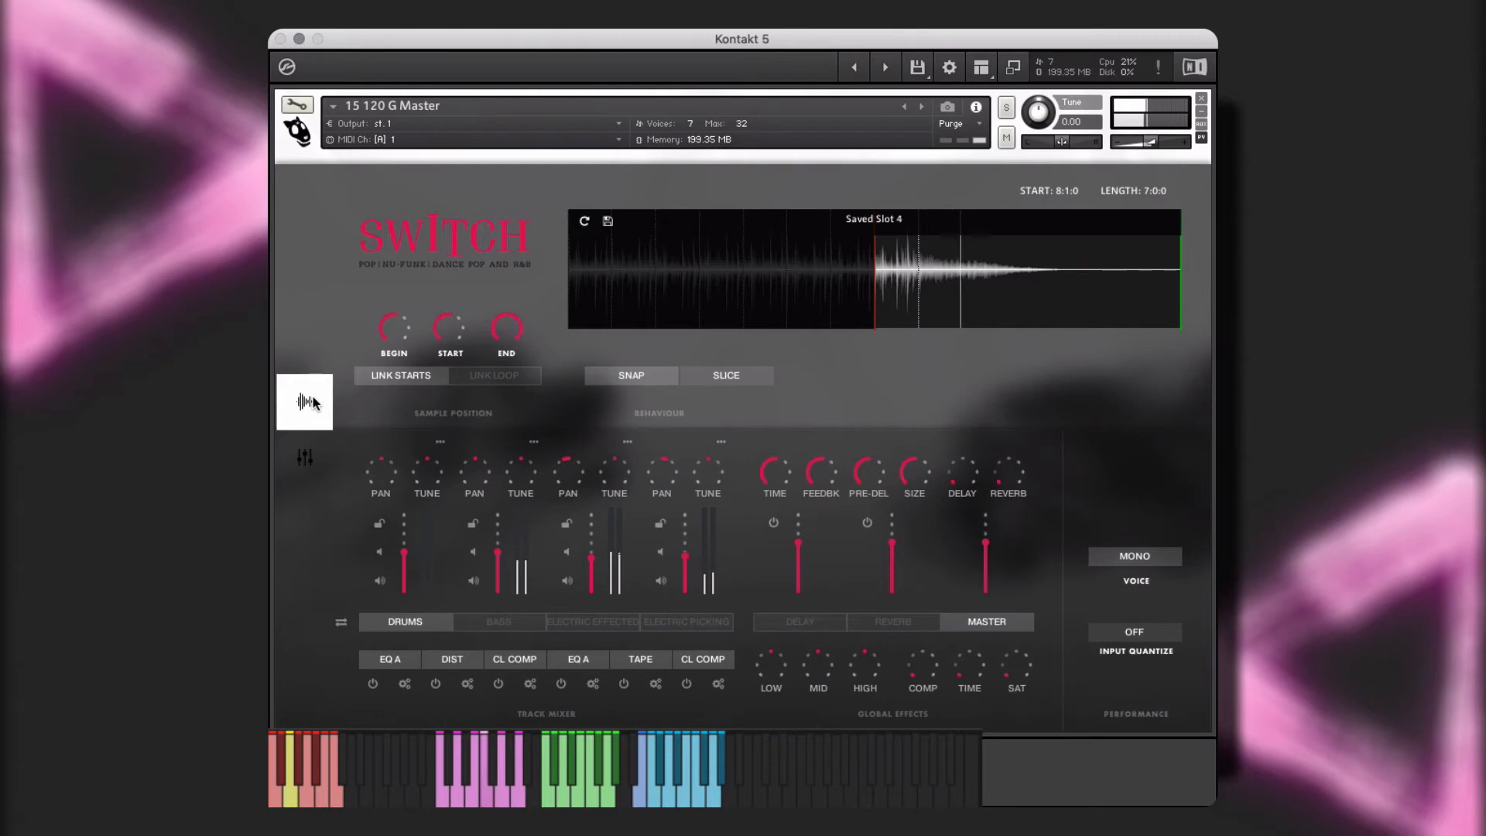
Give the Electric Wah instrument Digi and Phaser effects, both powered on
{"action": "left_click", "coordinate": [919, 106]}
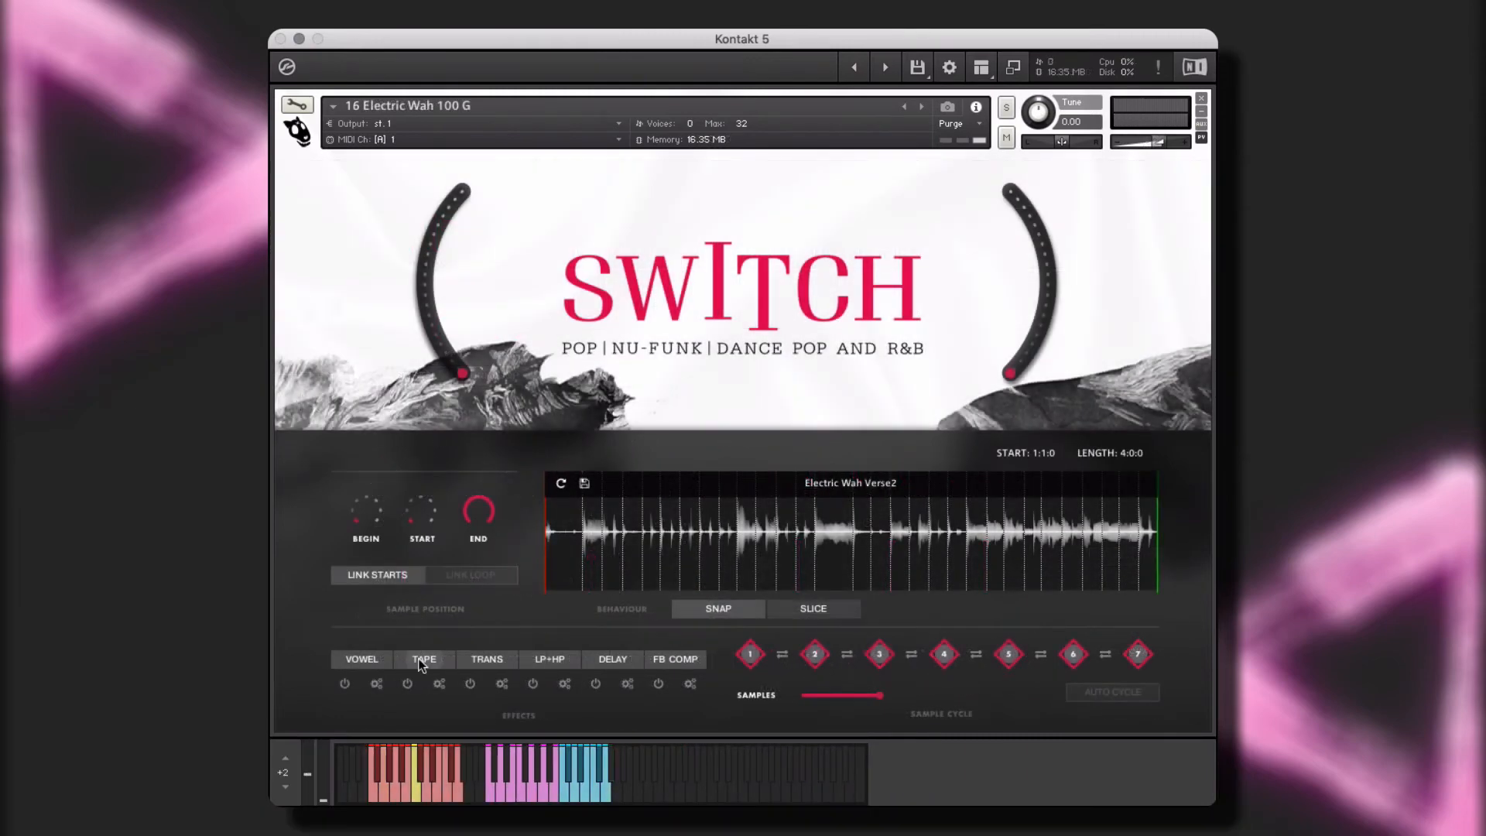
{"action": "left_click", "coordinate": [424, 659]}
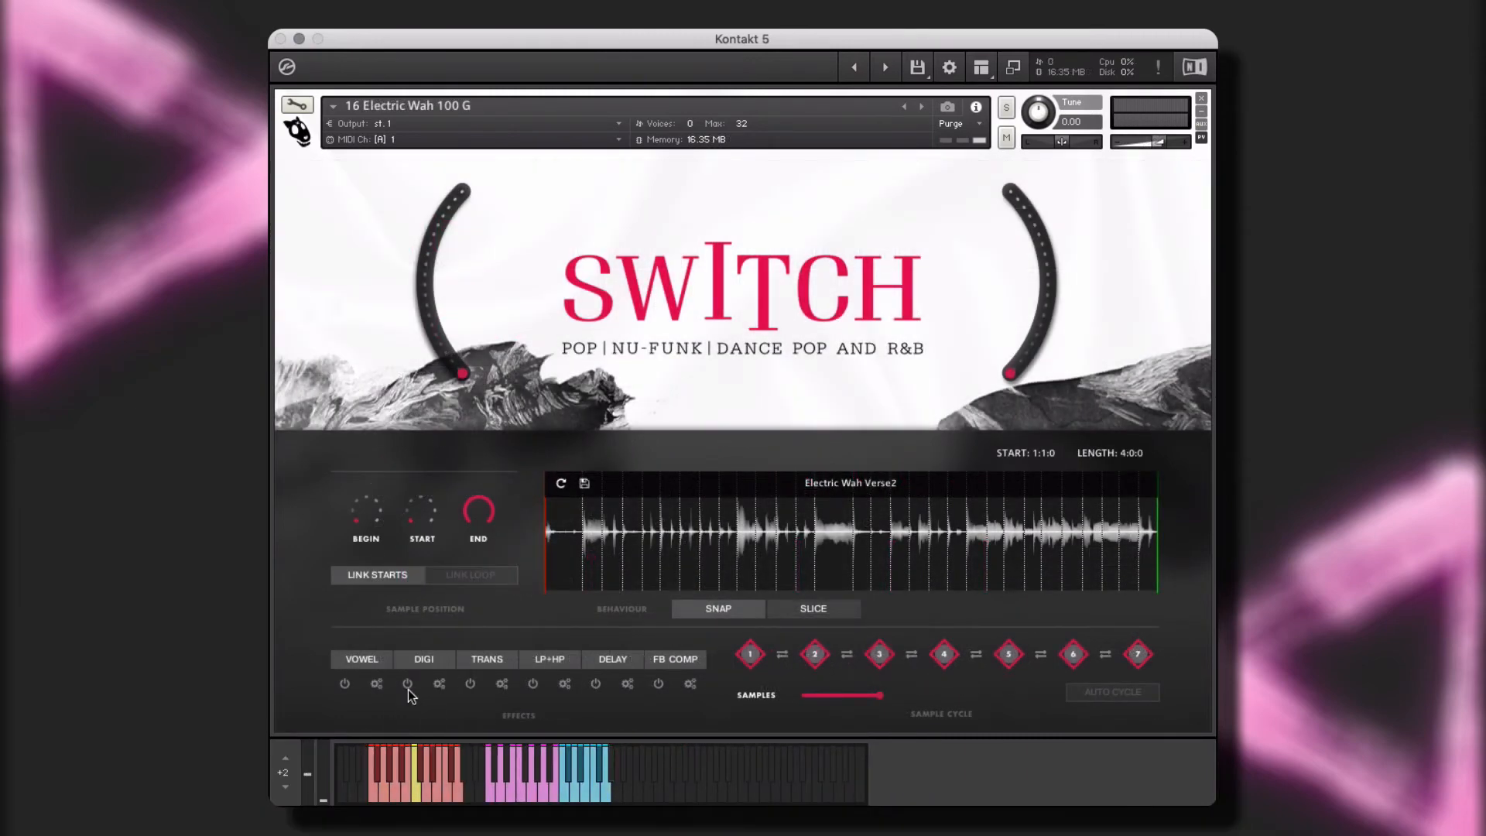
{"action": "left_click", "coordinate": [407, 683]}
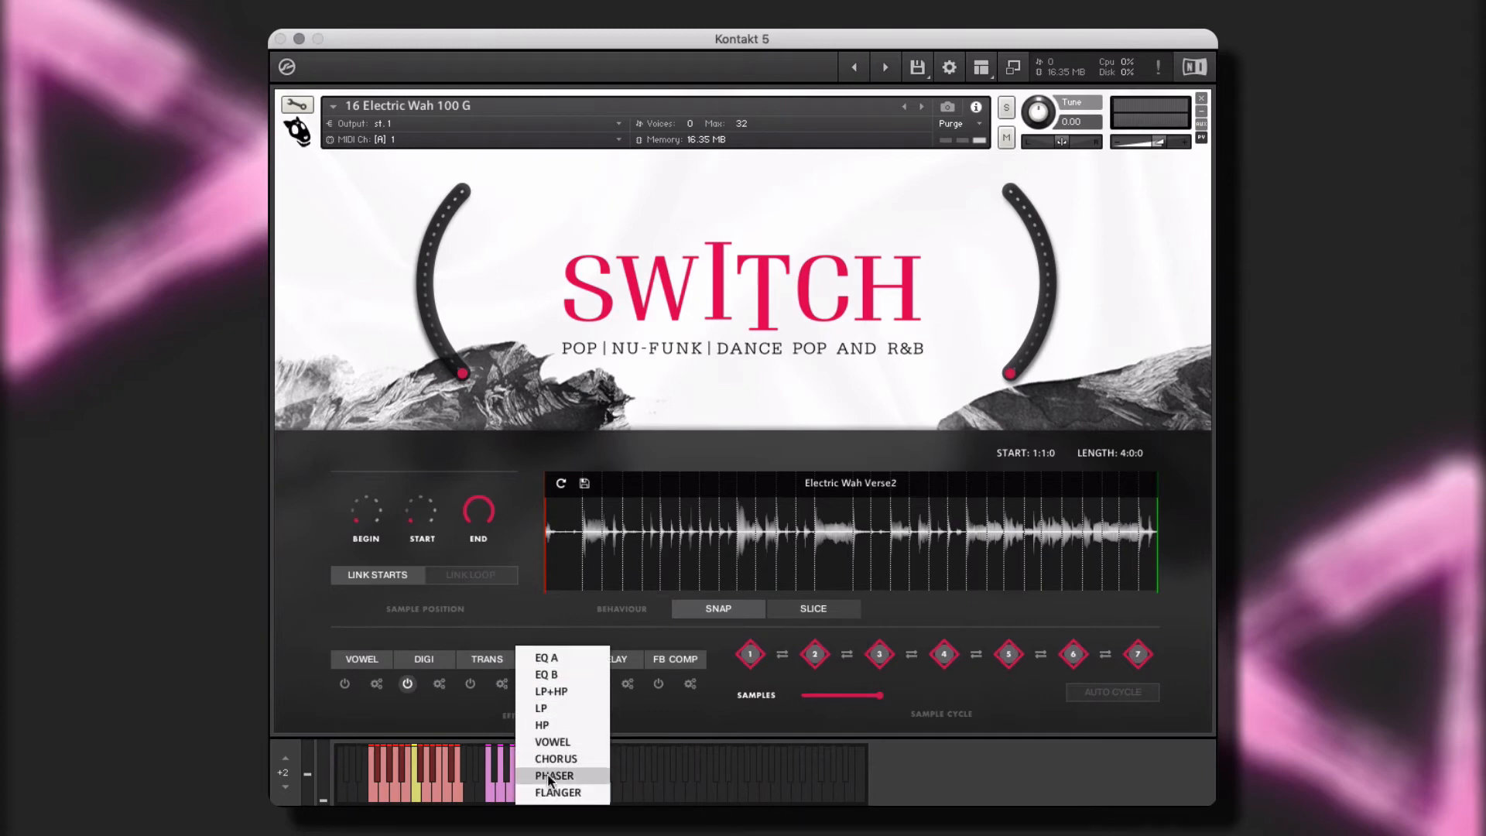
{"action": "left_click", "coordinate": [554, 776]}
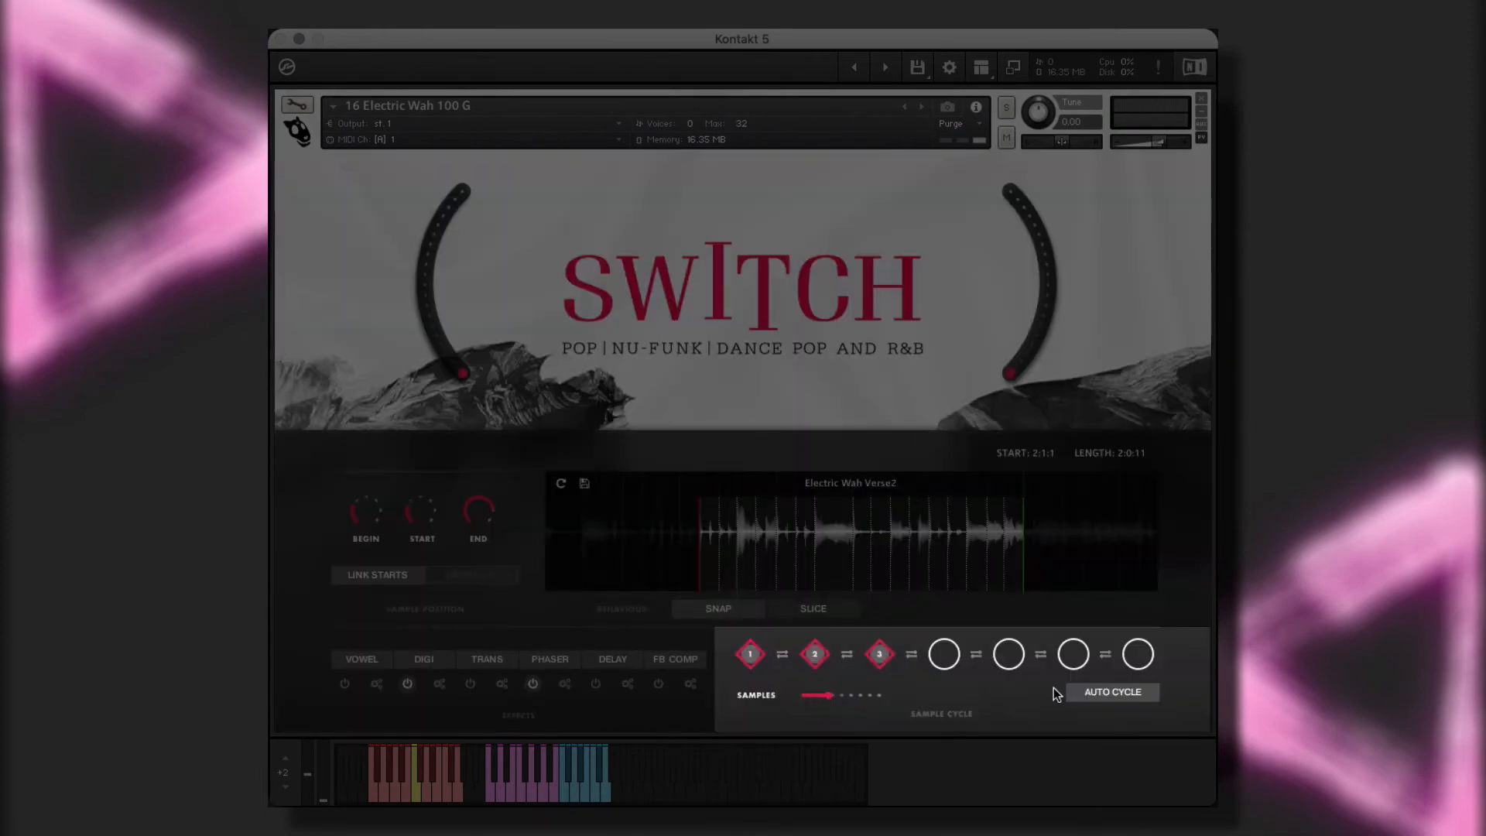
Re-arm auto cycle so all seven sample slots are active
{"action": "left_click", "coordinate": [1111, 692]}
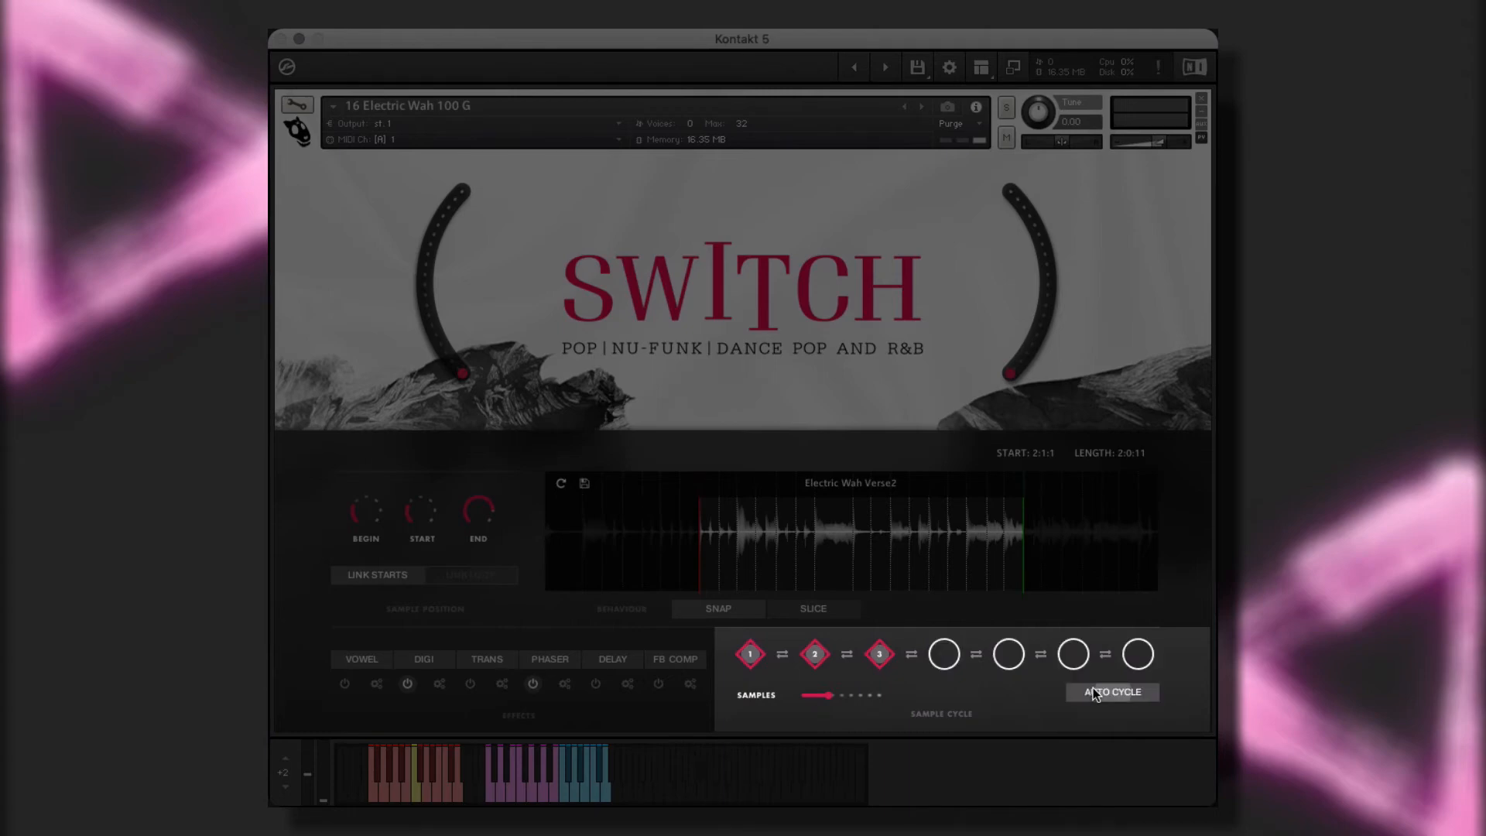
{"action": "left_click", "coordinate": [1110, 691]}
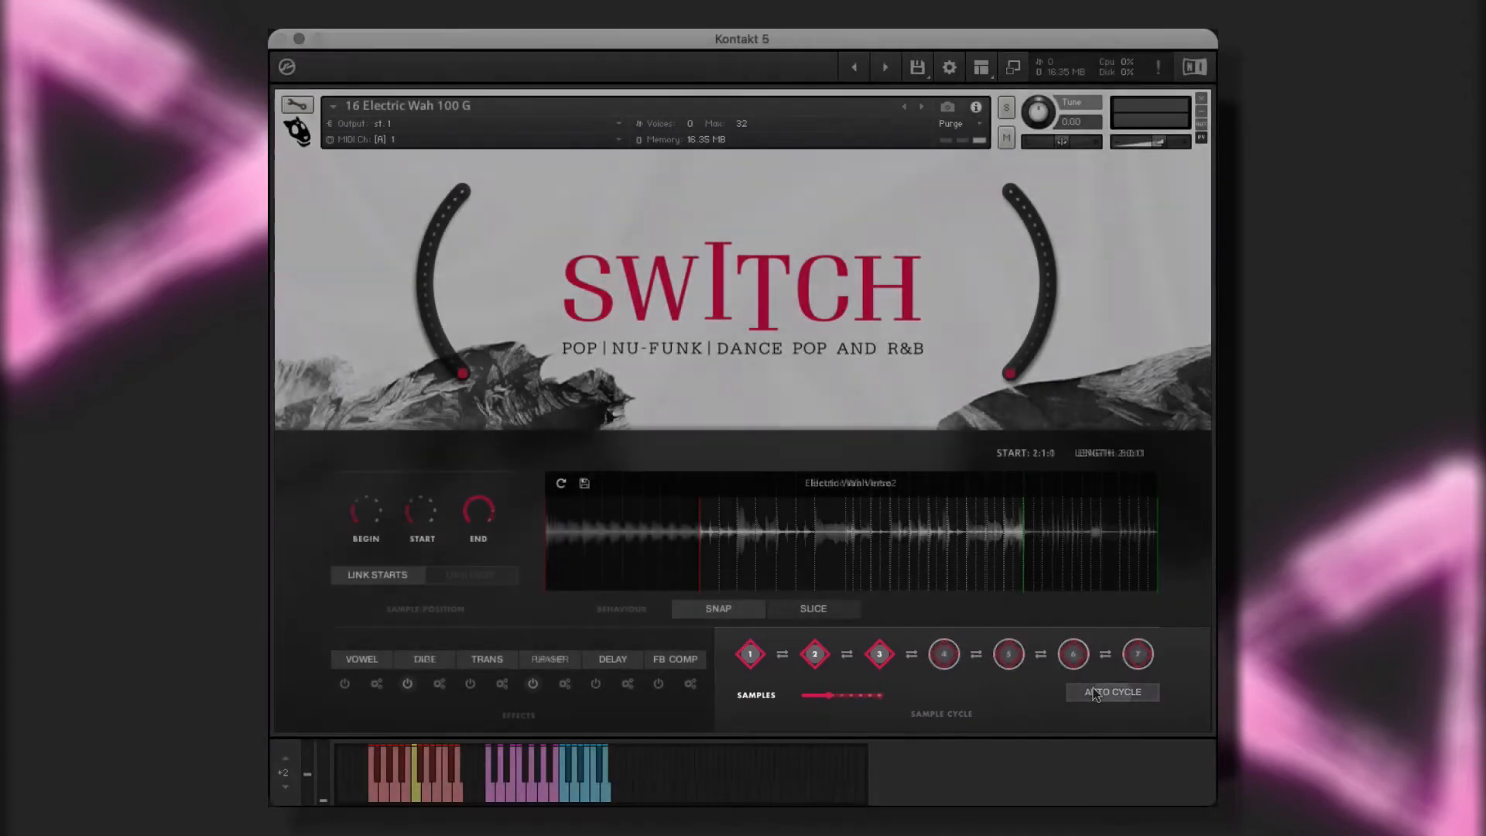
{"action": "left_click", "coordinate": [1112, 692]}
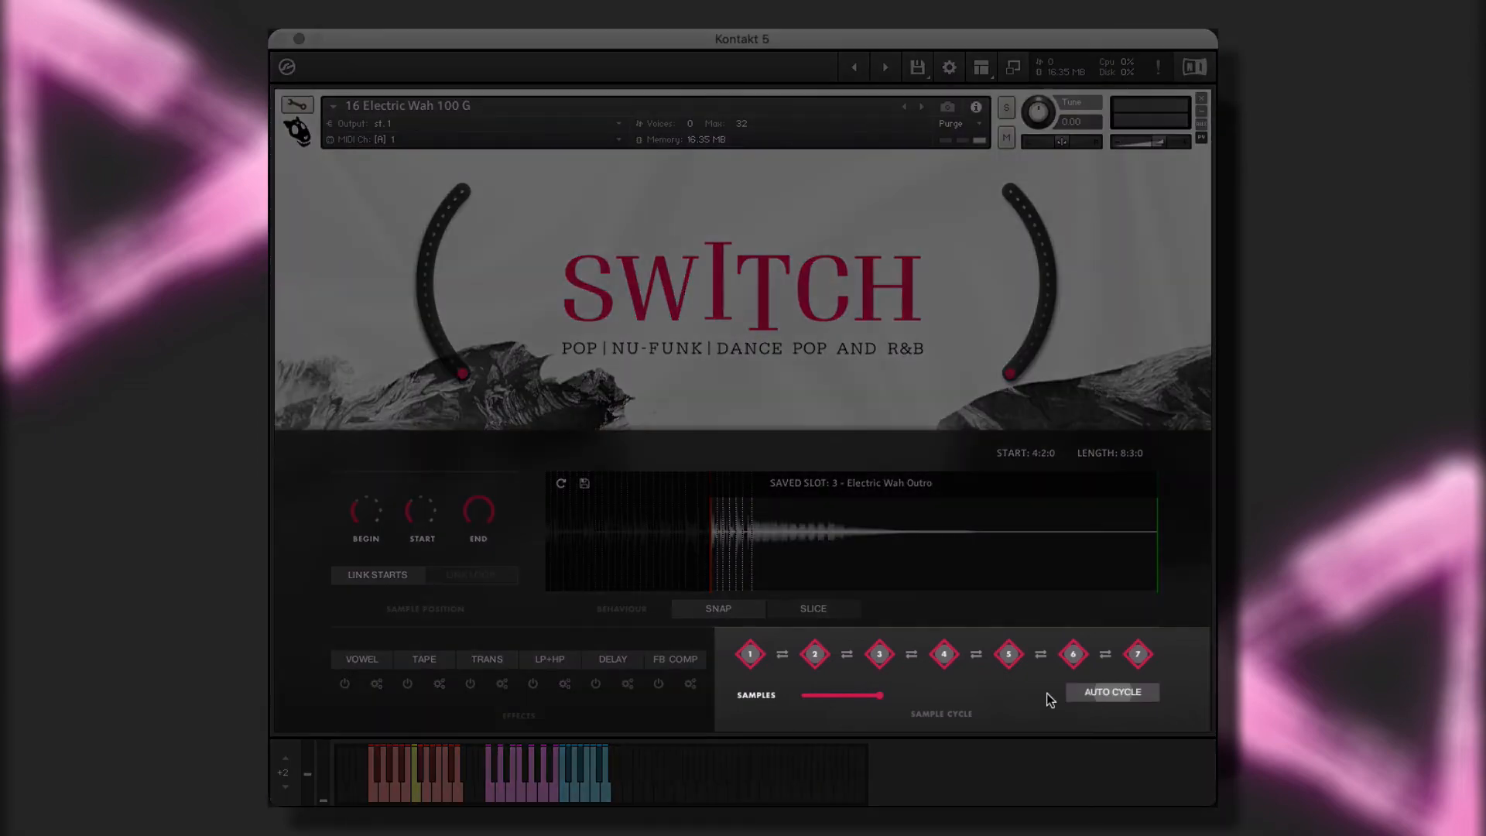
Reduce the sample cycle to three slots and step through Intro and Chorus1
{"action": "left_click_drag", "start_coordinate": [876, 695], "coordinate": [822, 695]}
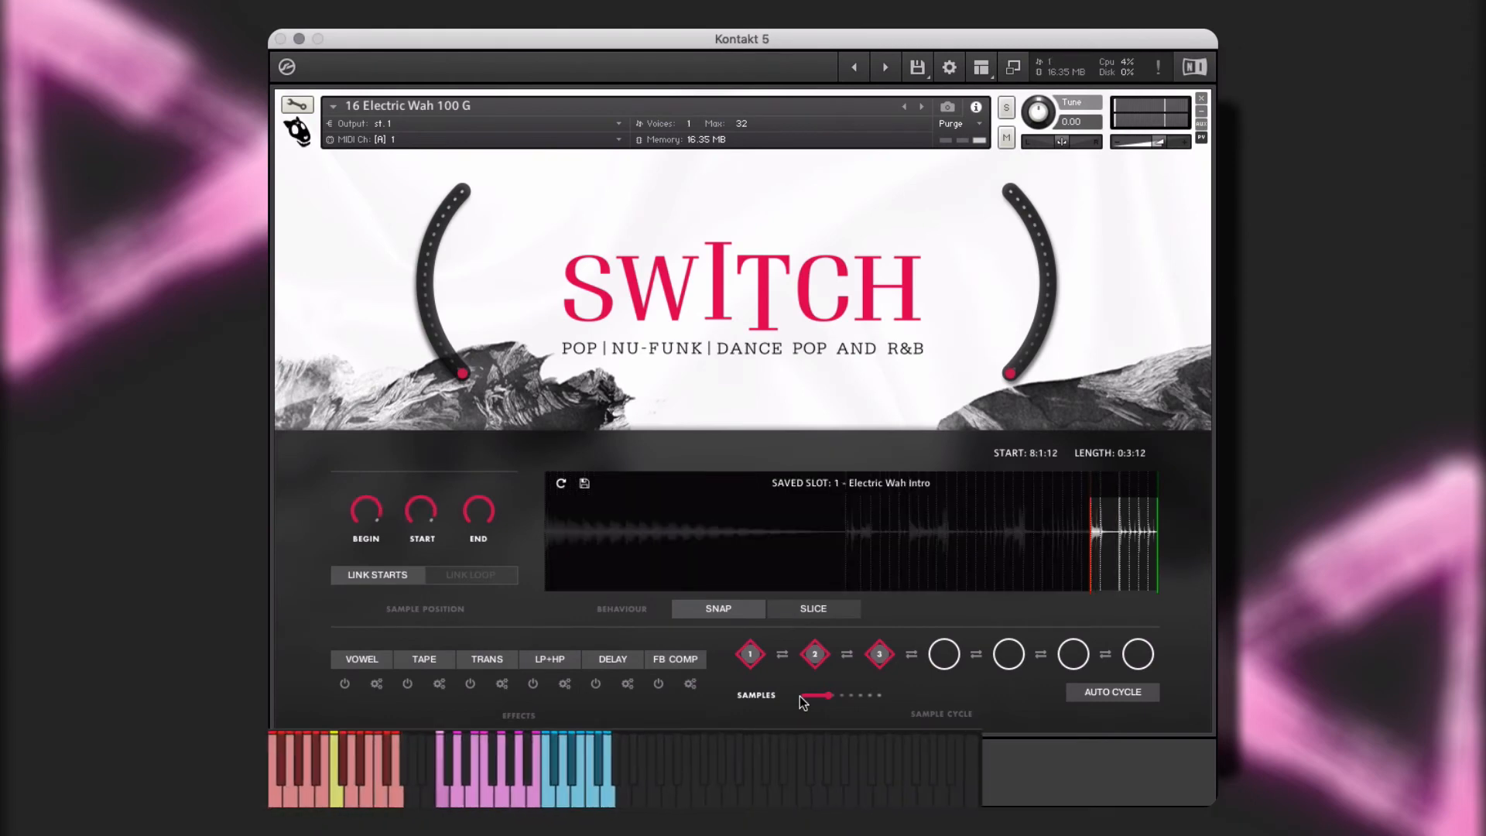
{"action": "left_click", "coordinate": [814, 654]}
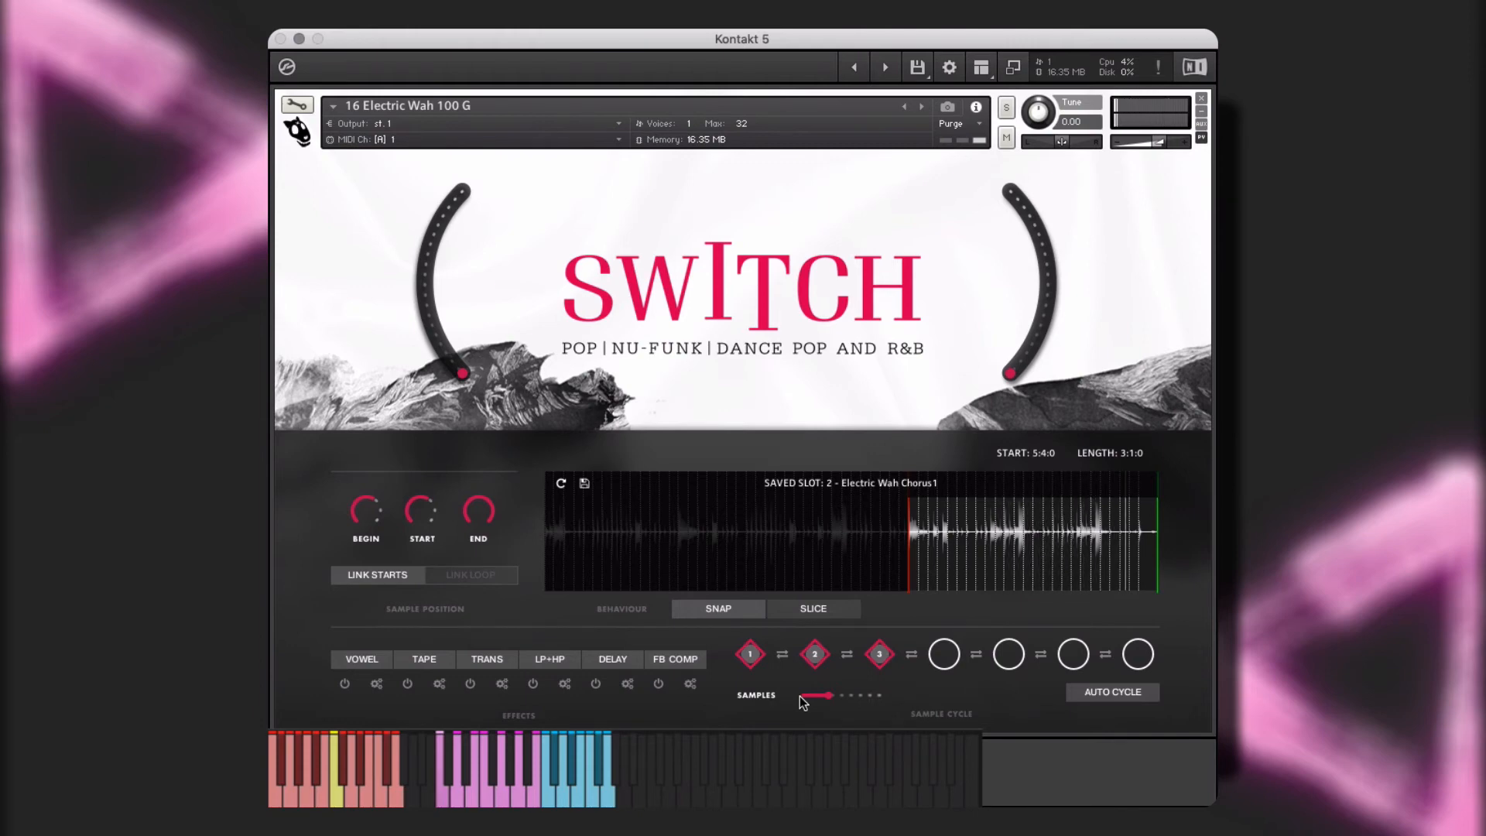
{"action": "left_click", "coordinate": [879, 653]}
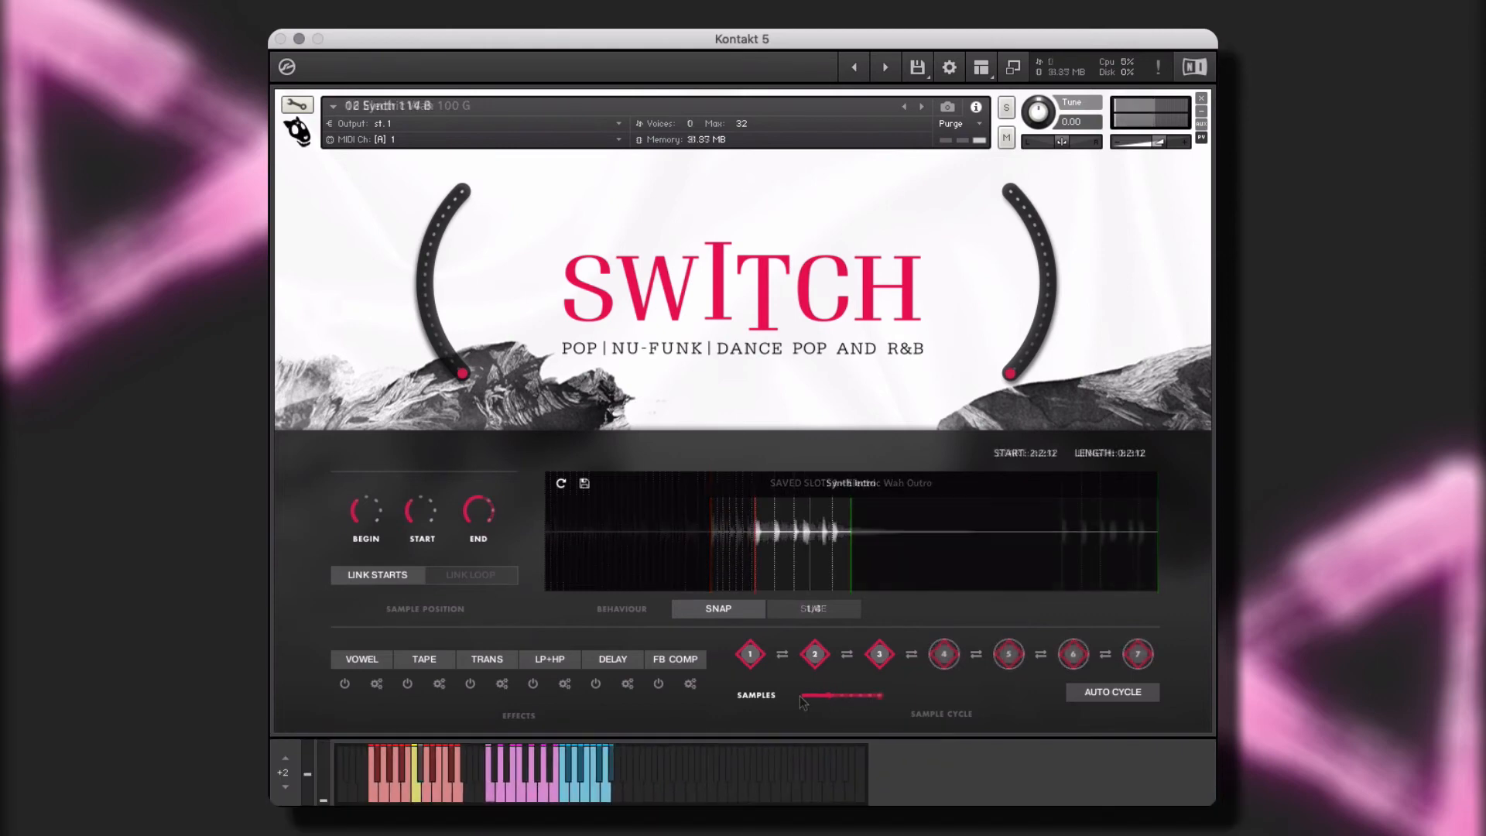
Recall saved slots 3, 6 and 7 on the Synth instrument
{"action": "left_click", "coordinate": [521, 772]}
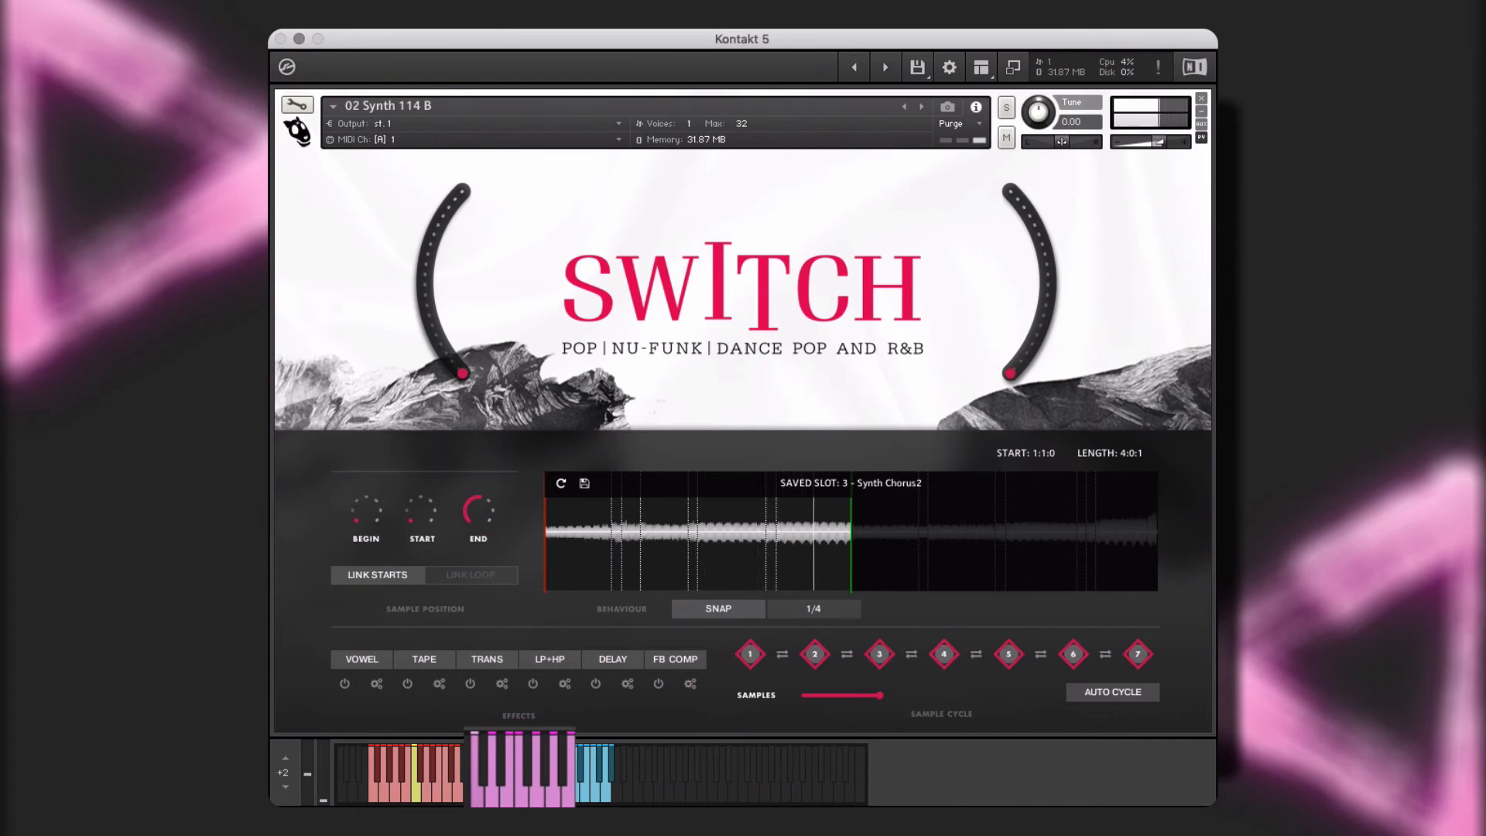
{"action": "left_click", "coordinate": [943, 654]}
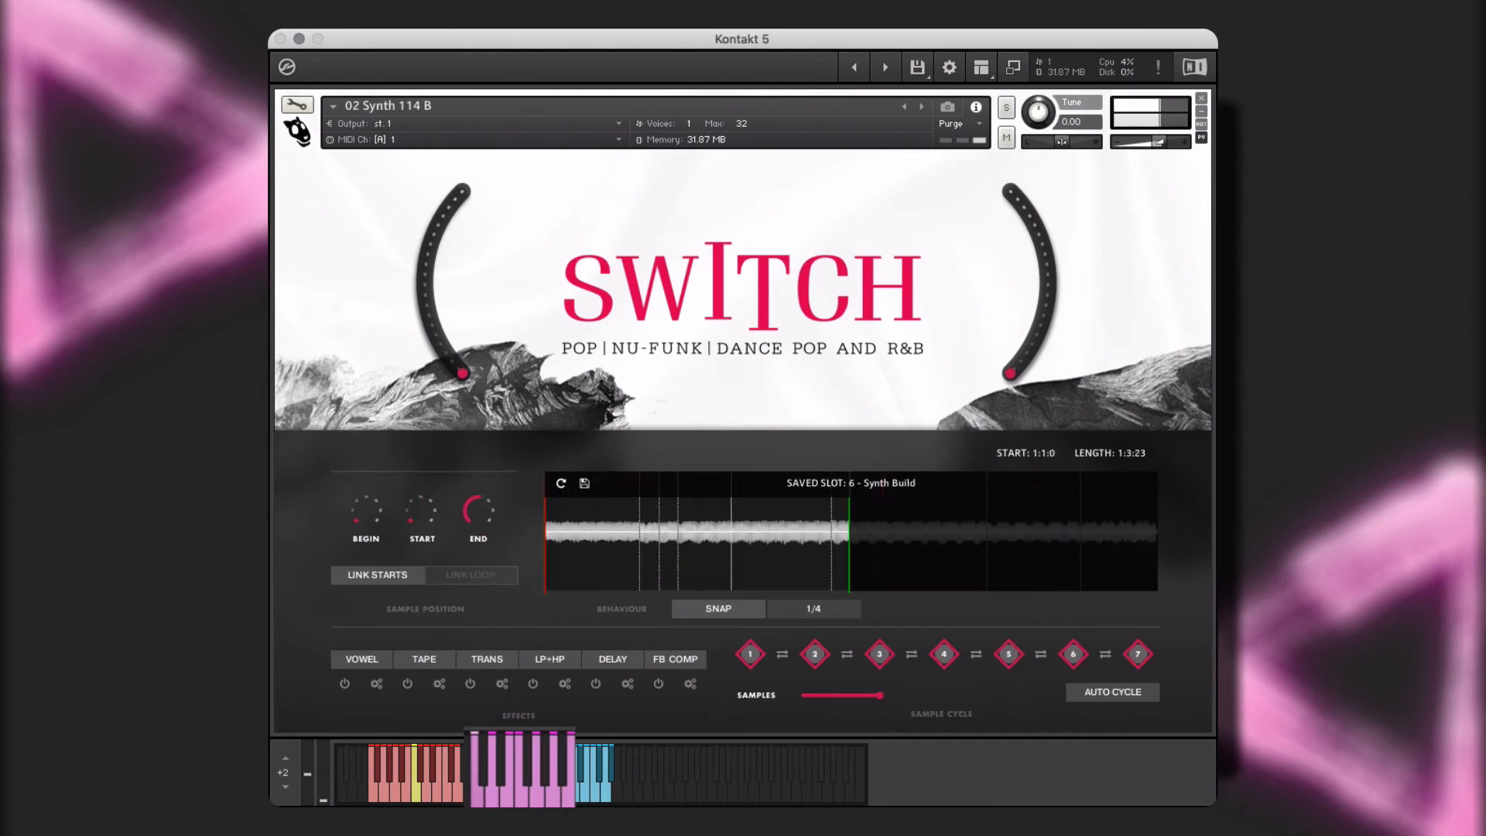
{"action": "left_click", "coordinate": [1138, 653]}
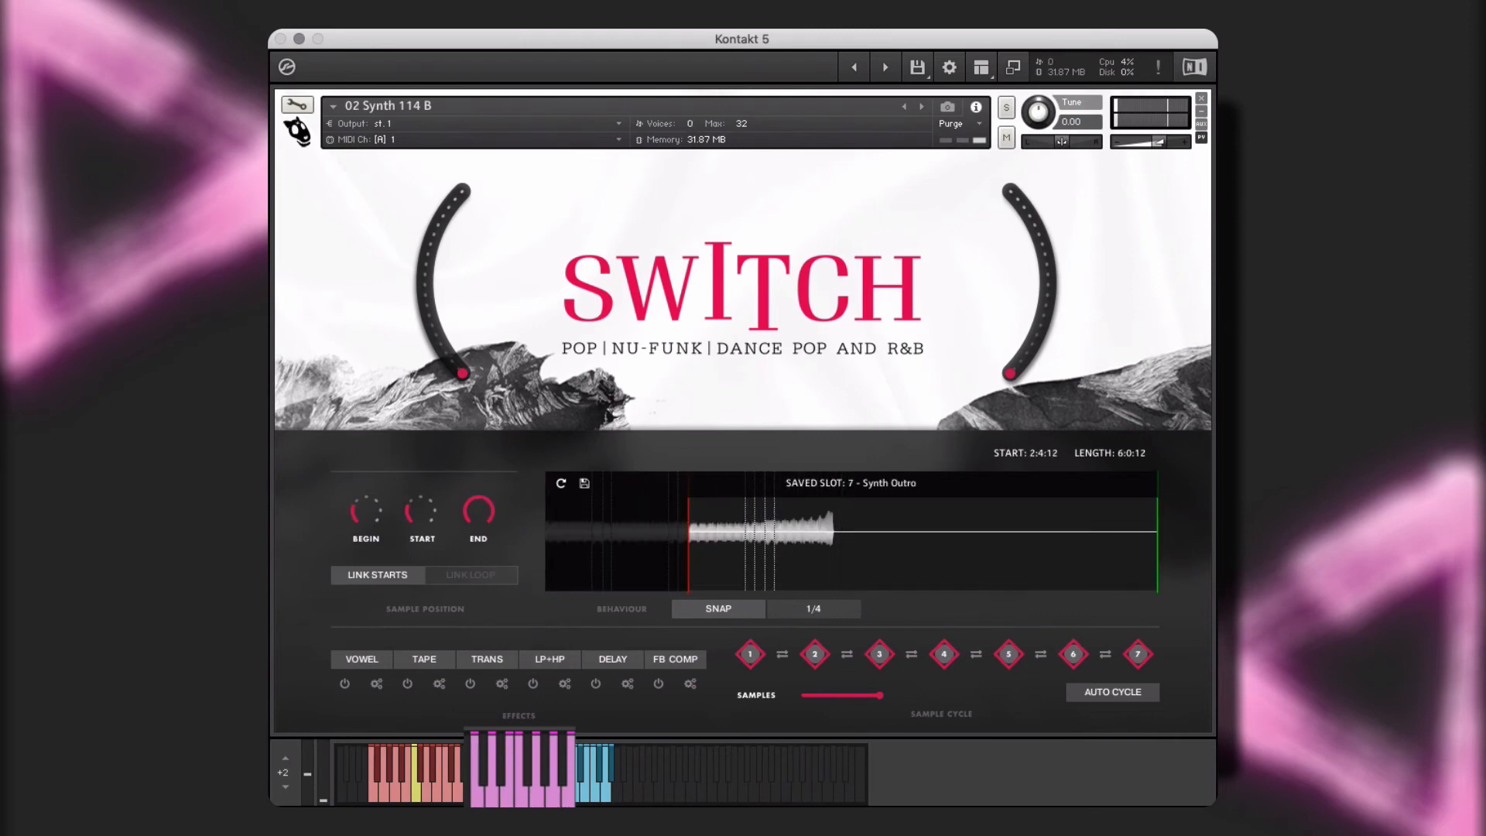
Turn on auto cycle so notes step through Synth Chorus2, Build and Bridge
{"action": "left_click", "coordinate": [1112, 692]}
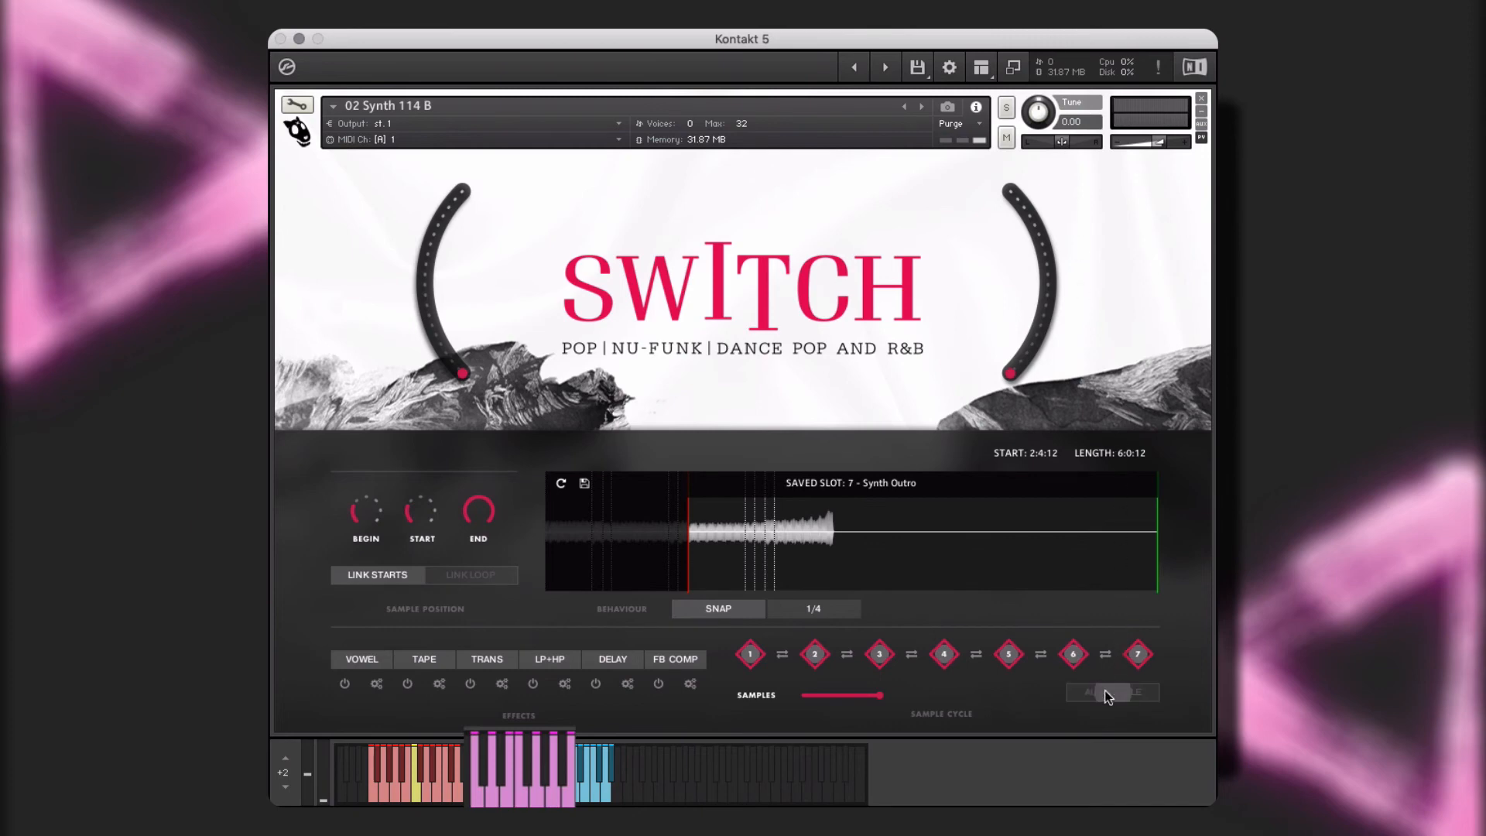
{"action": "left_click", "coordinate": [1111, 692]}
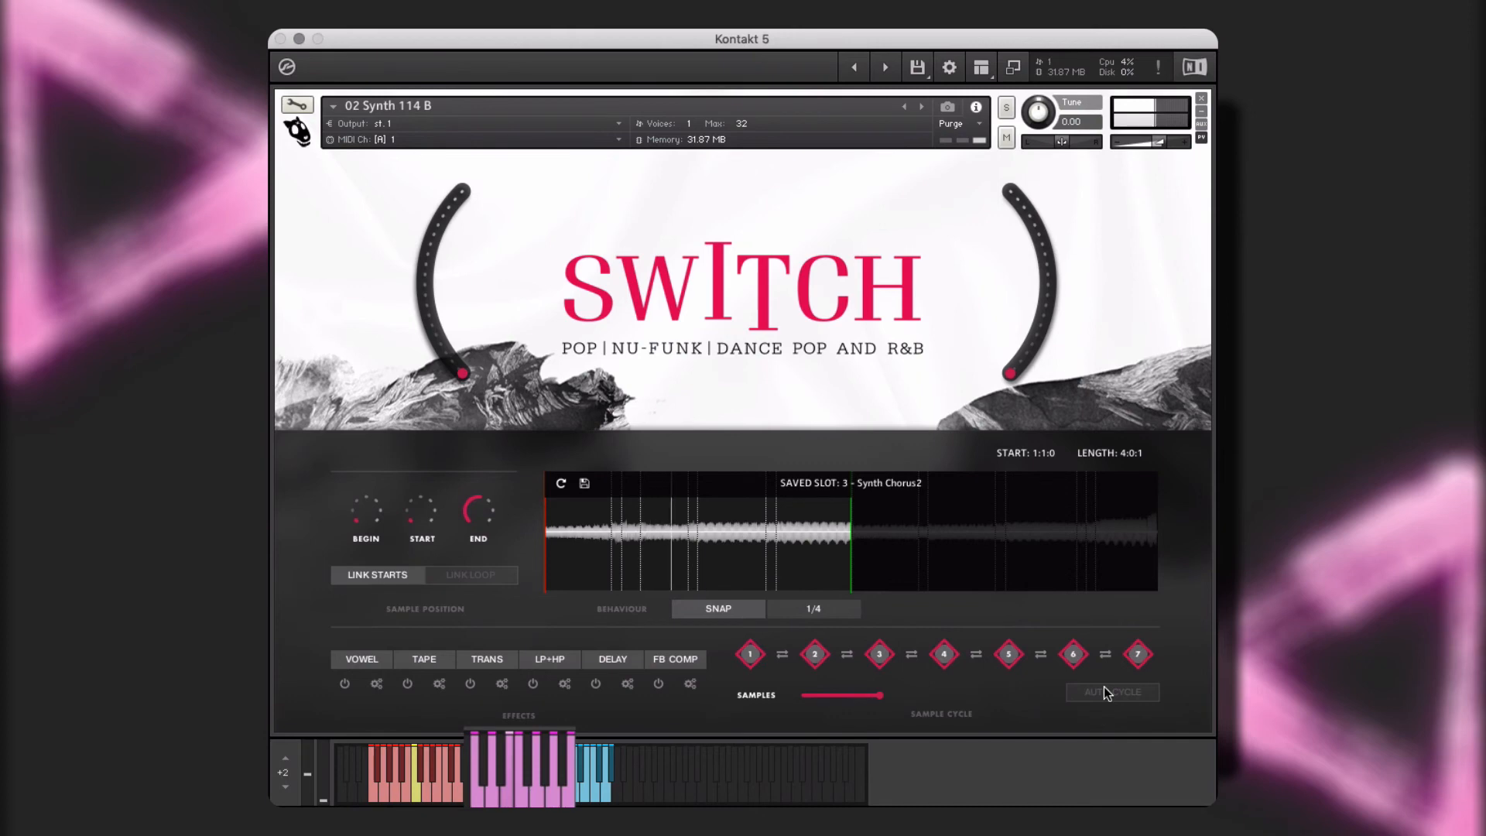
{"action": "left_click", "coordinate": [813, 653]}
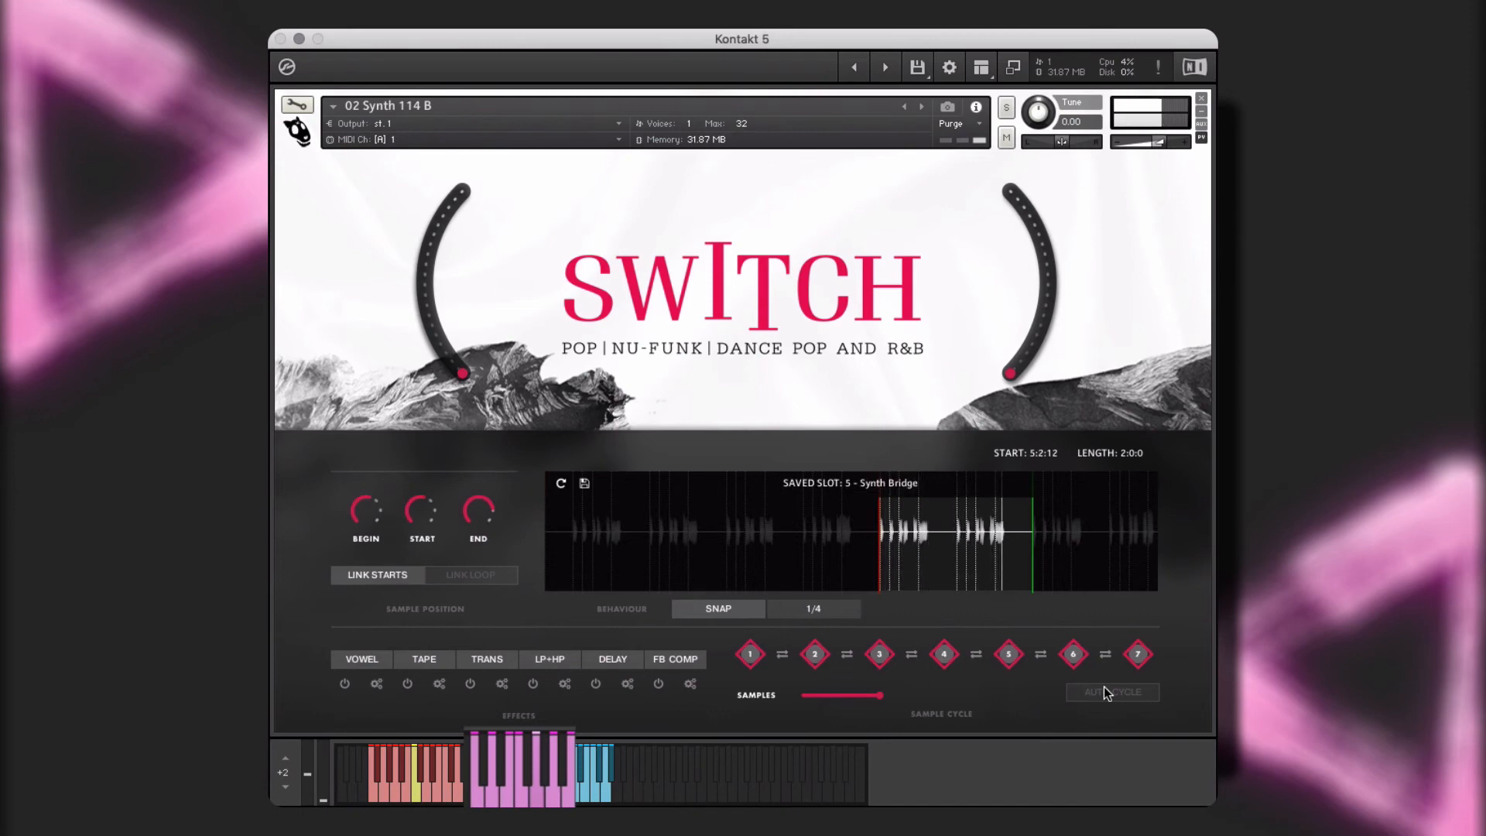
{"action": "left_click", "coordinate": [1138, 653]}
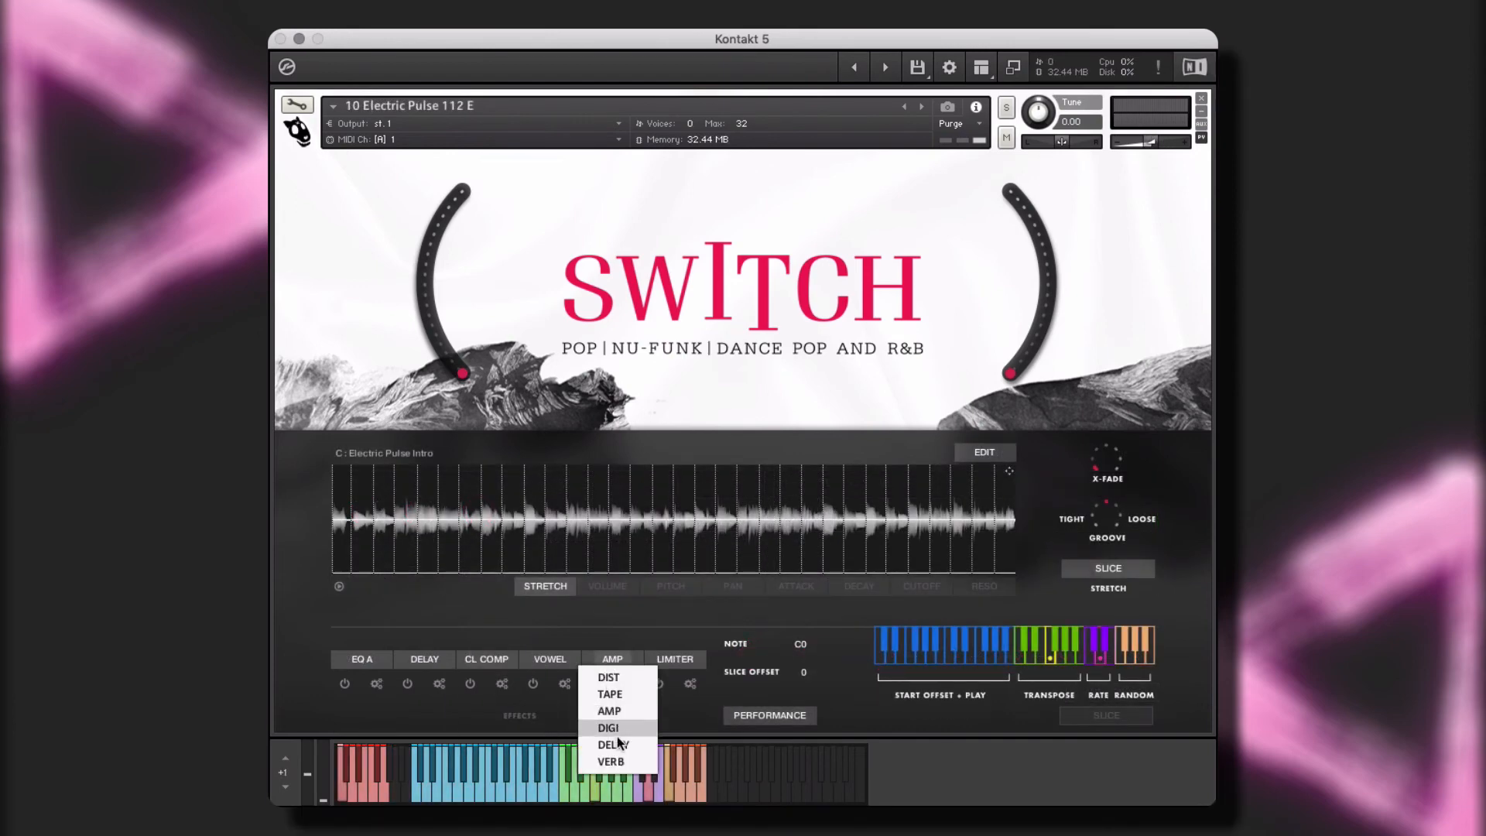
Swap the Amp slot for Verb and review the pitch and attack slice lanes
{"action": "left_click", "coordinate": [610, 762]}
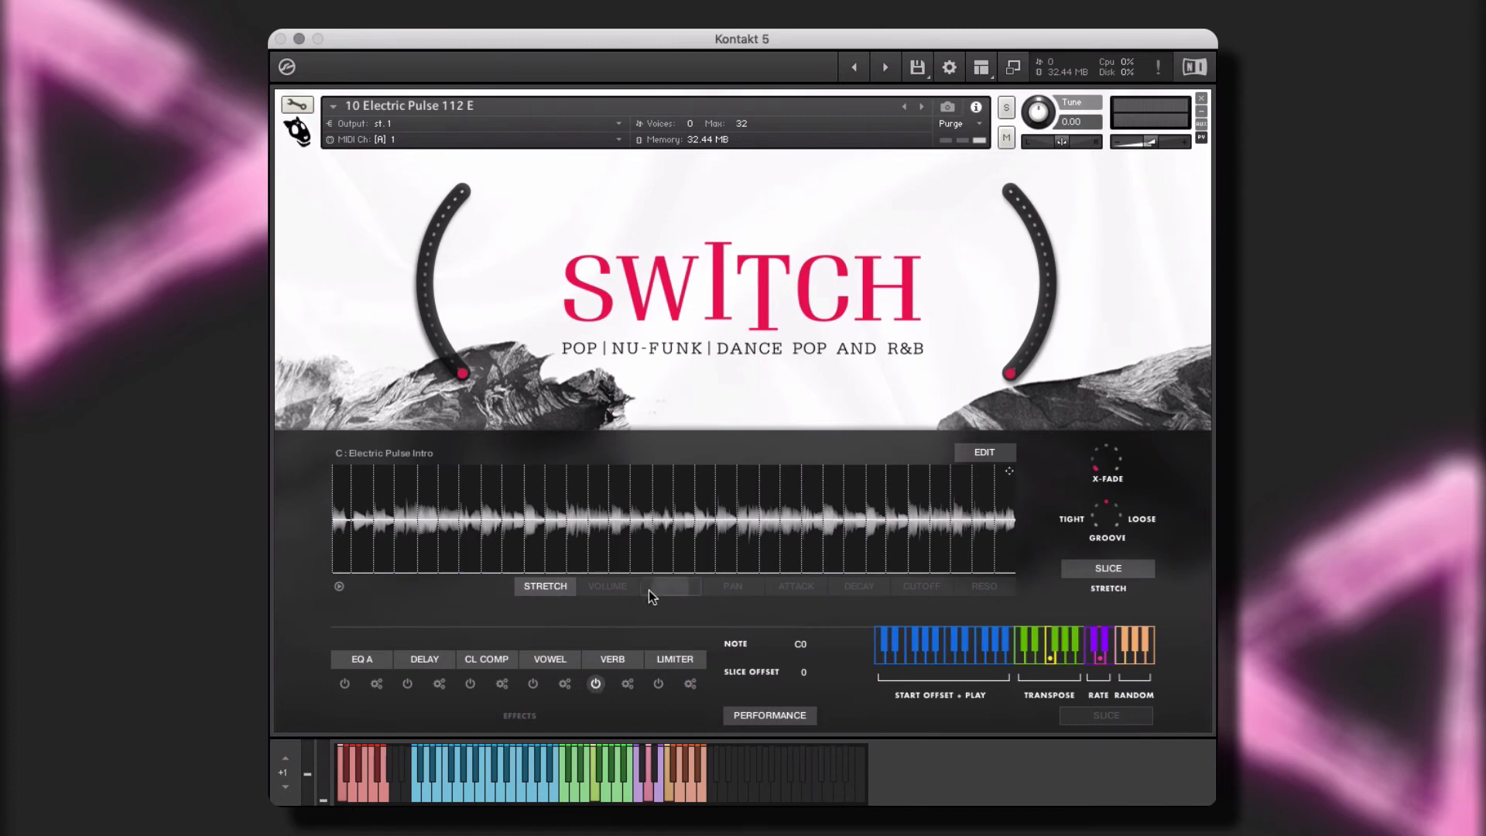
{"action": "left_click", "coordinate": [671, 585]}
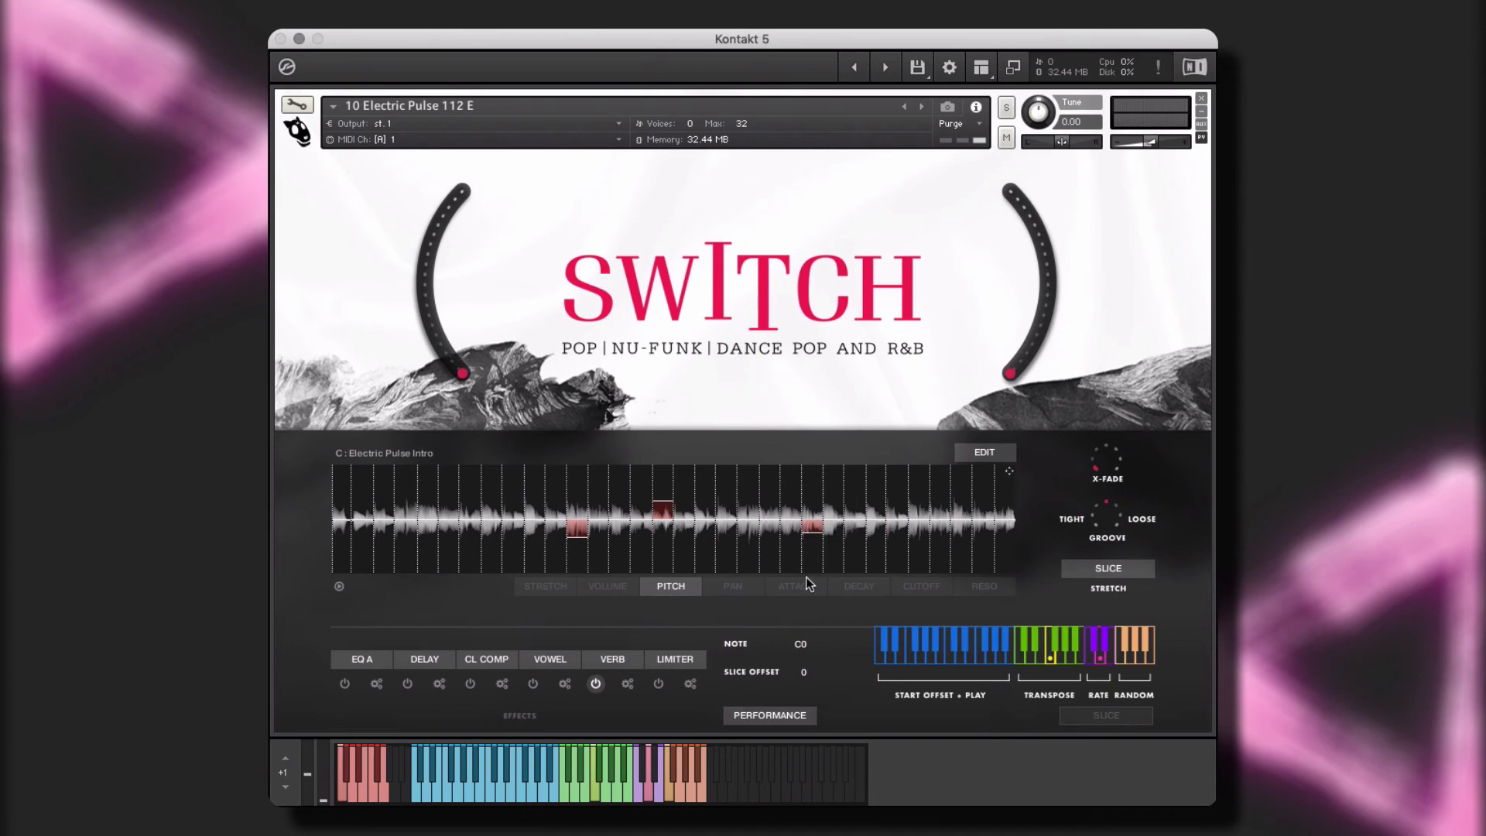
{"action": "left_click", "coordinate": [796, 585]}
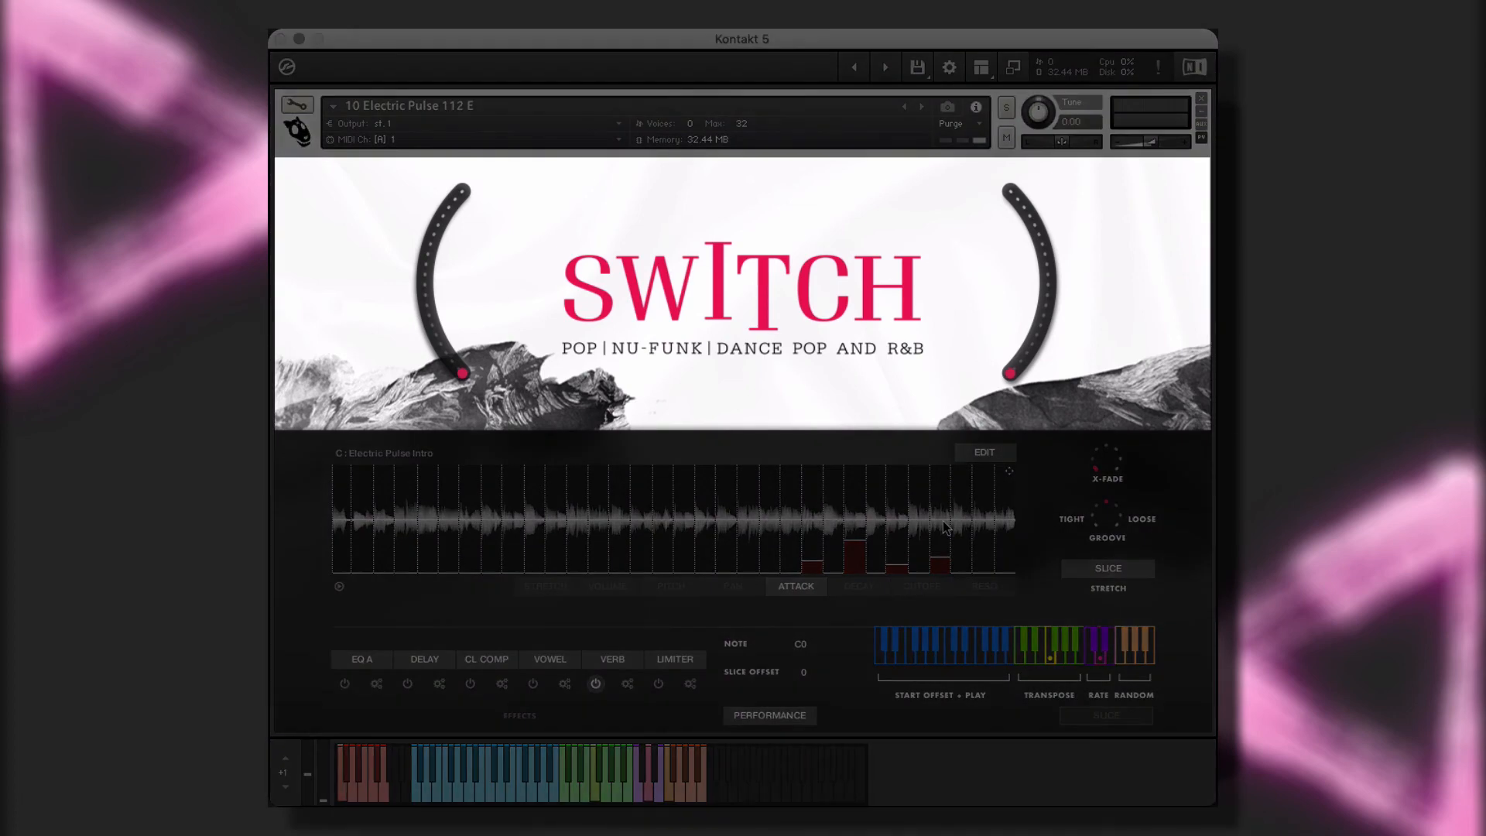
Review the volume, decay and resonance slice lanes, ending back on stretch
{"action": "left_click", "coordinate": [607, 585]}
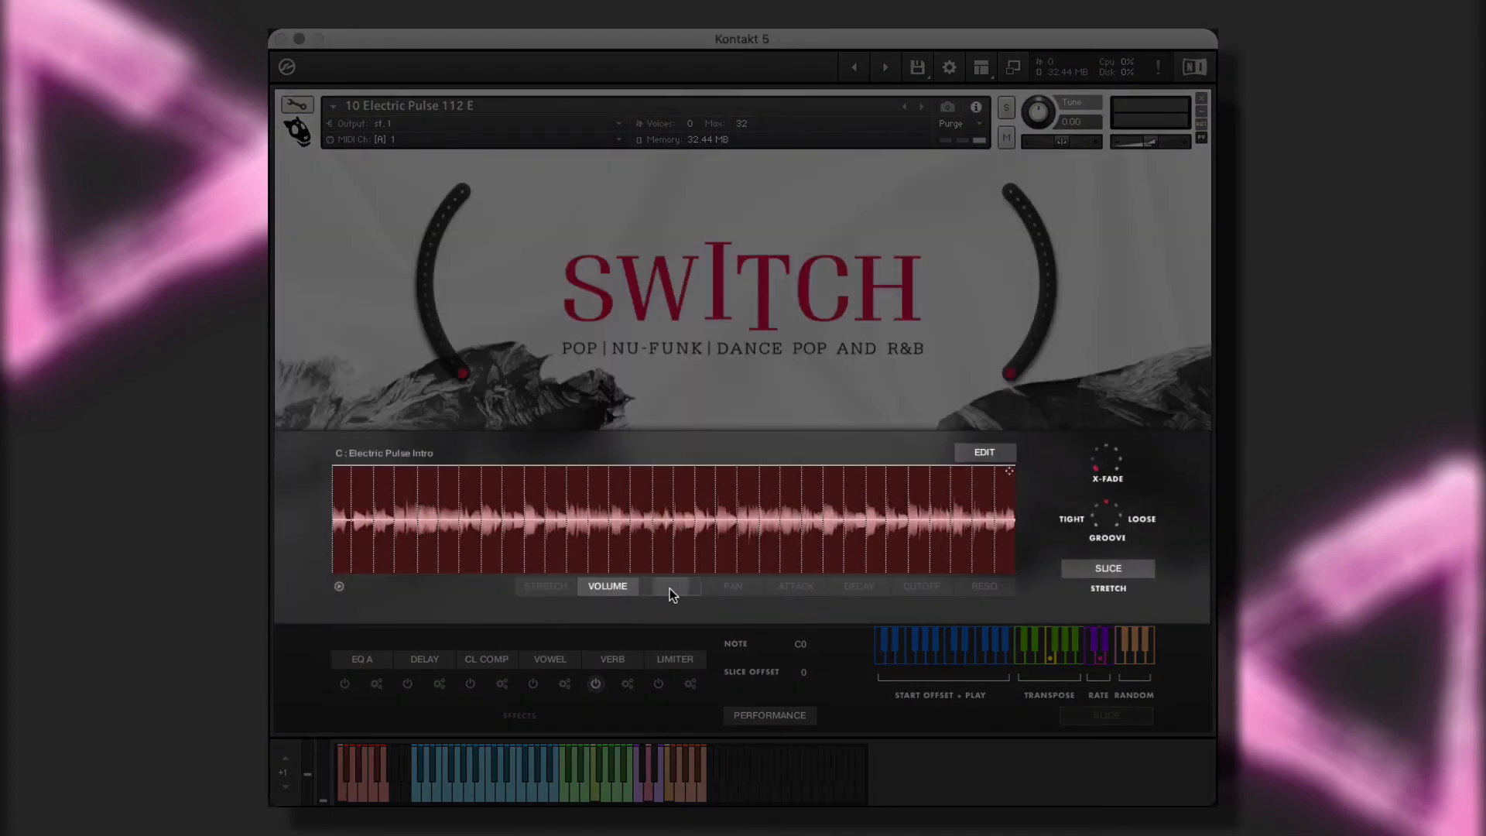
{"action": "left_click", "coordinate": [858, 585]}
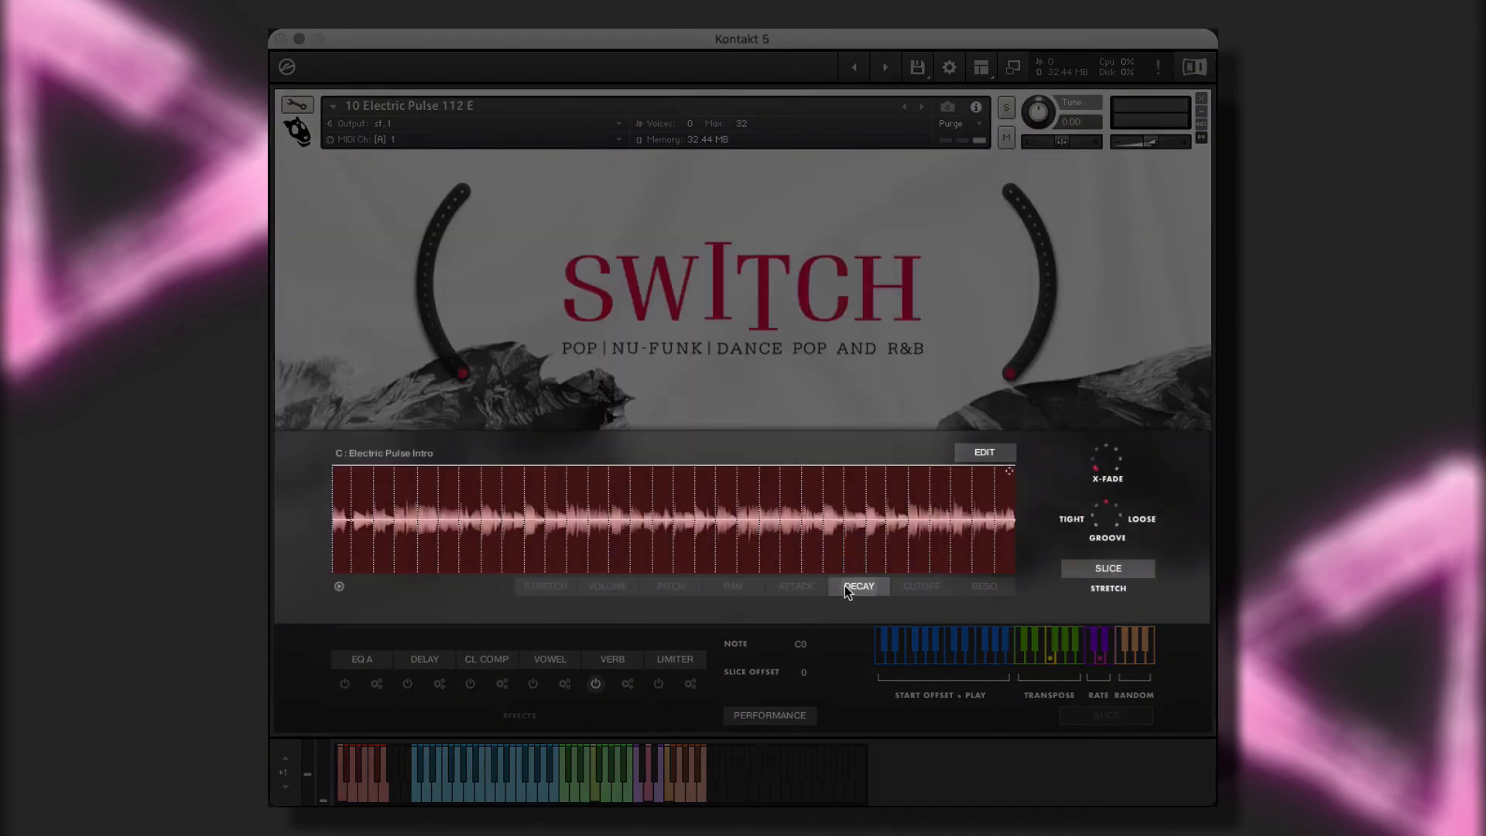
{"action": "left_click", "coordinate": [982, 585]}
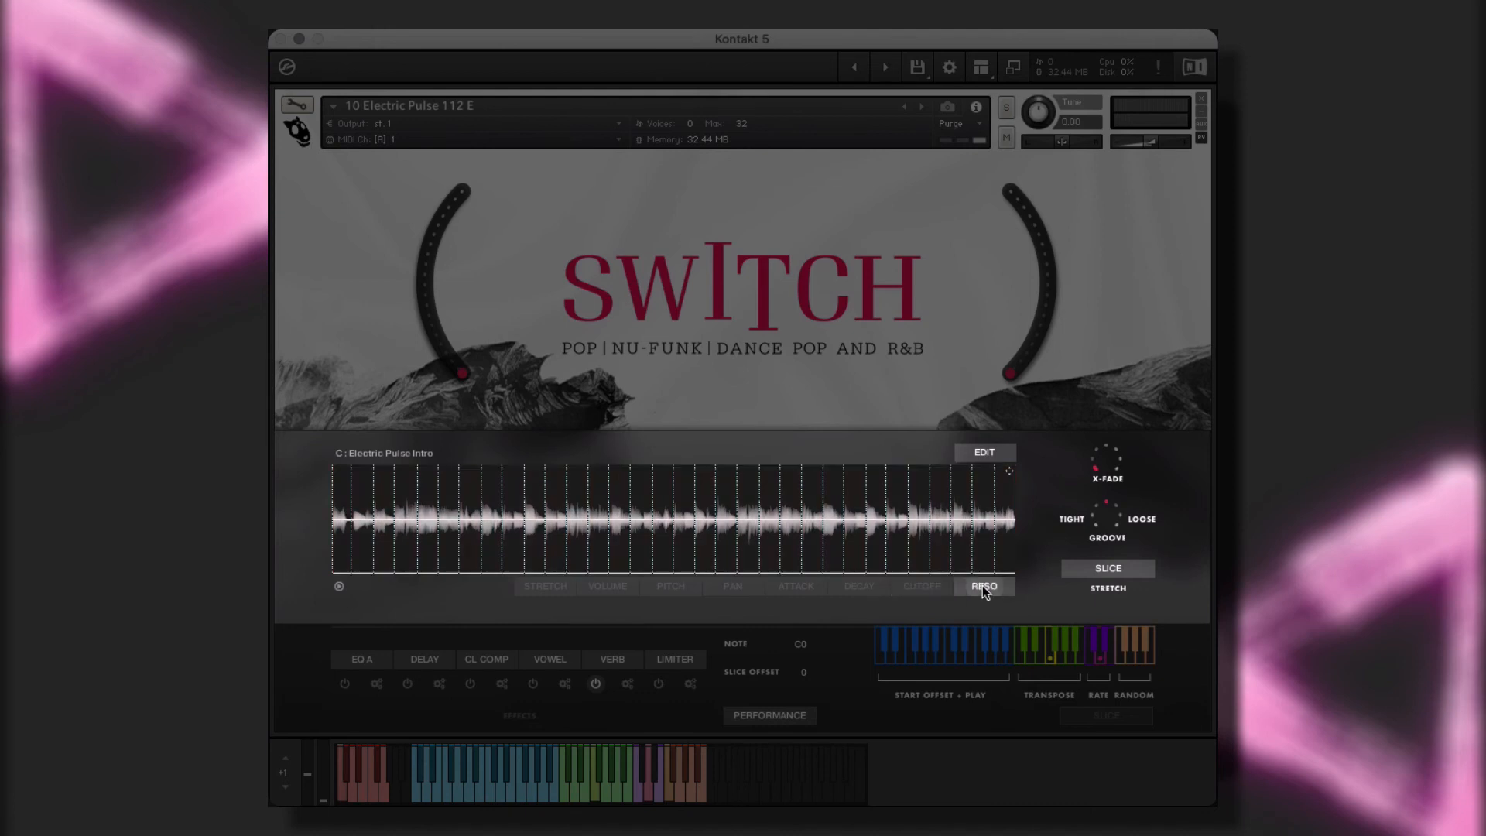
{"action": "left_click", "coordinate": [985, 585]}
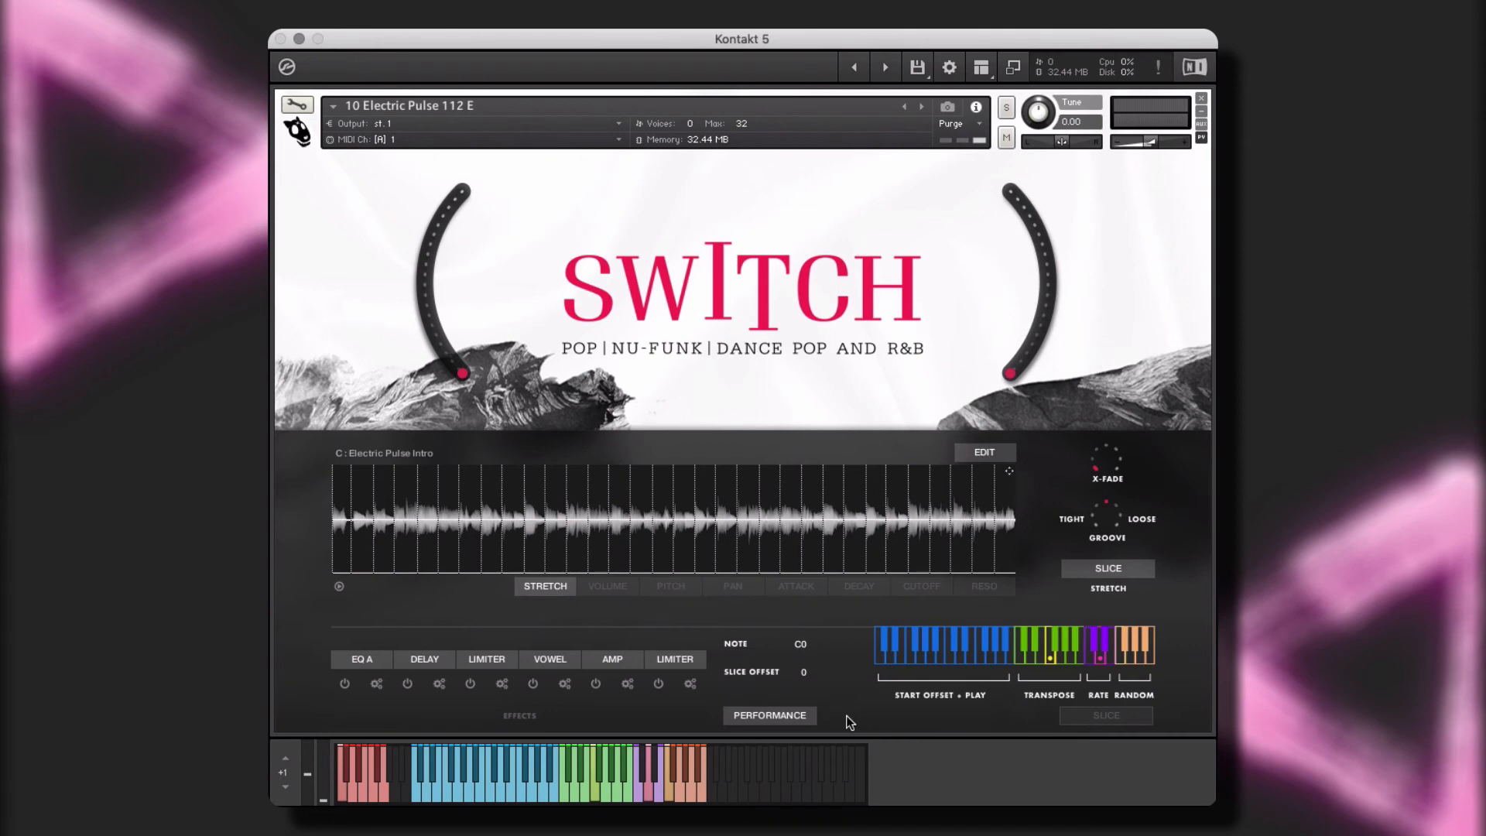
Put the Electric Pulse Chorus2 loop into slice playing mode and trigger slices from the keys
{"action": "left_click", "coordinate": [1105, 715]}
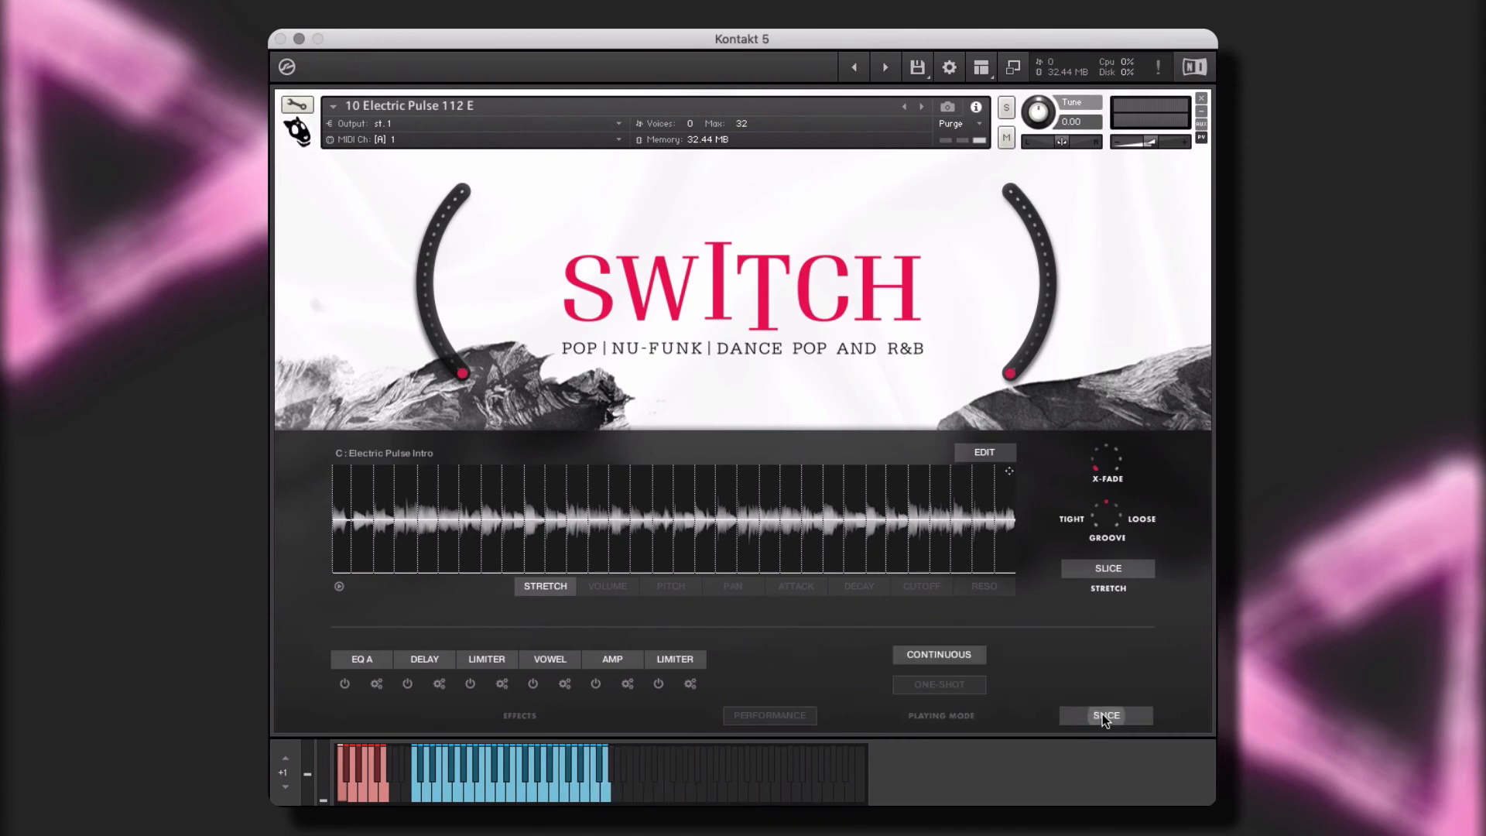
{"action": "left_click", "coordinate": [769, 715]}
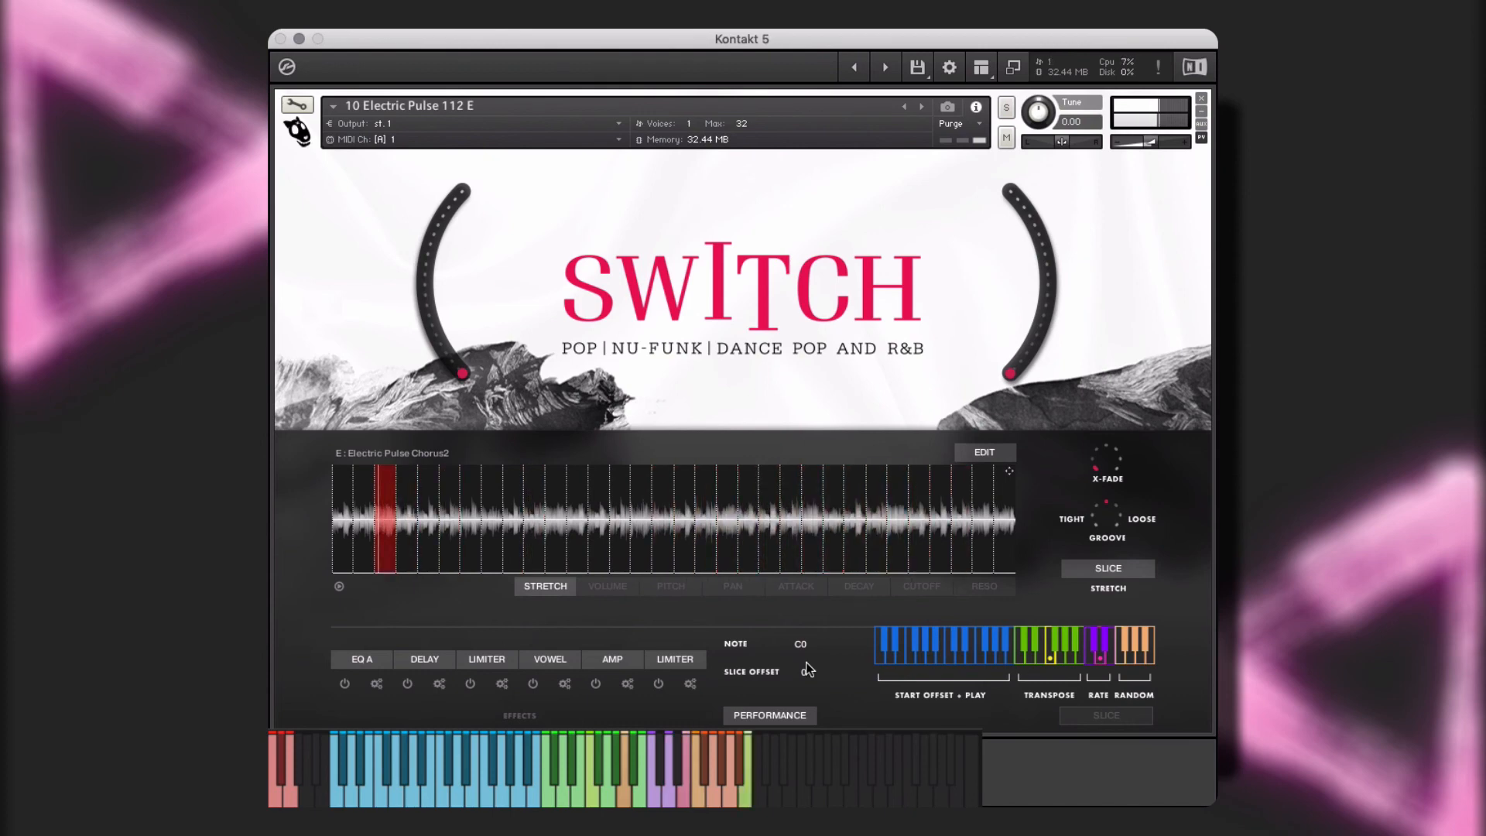
Give the loop Tape and Phaser effects and lower one slice's pitch by a semitone
{"action": "left_click", "coordinate": [424, 659]}
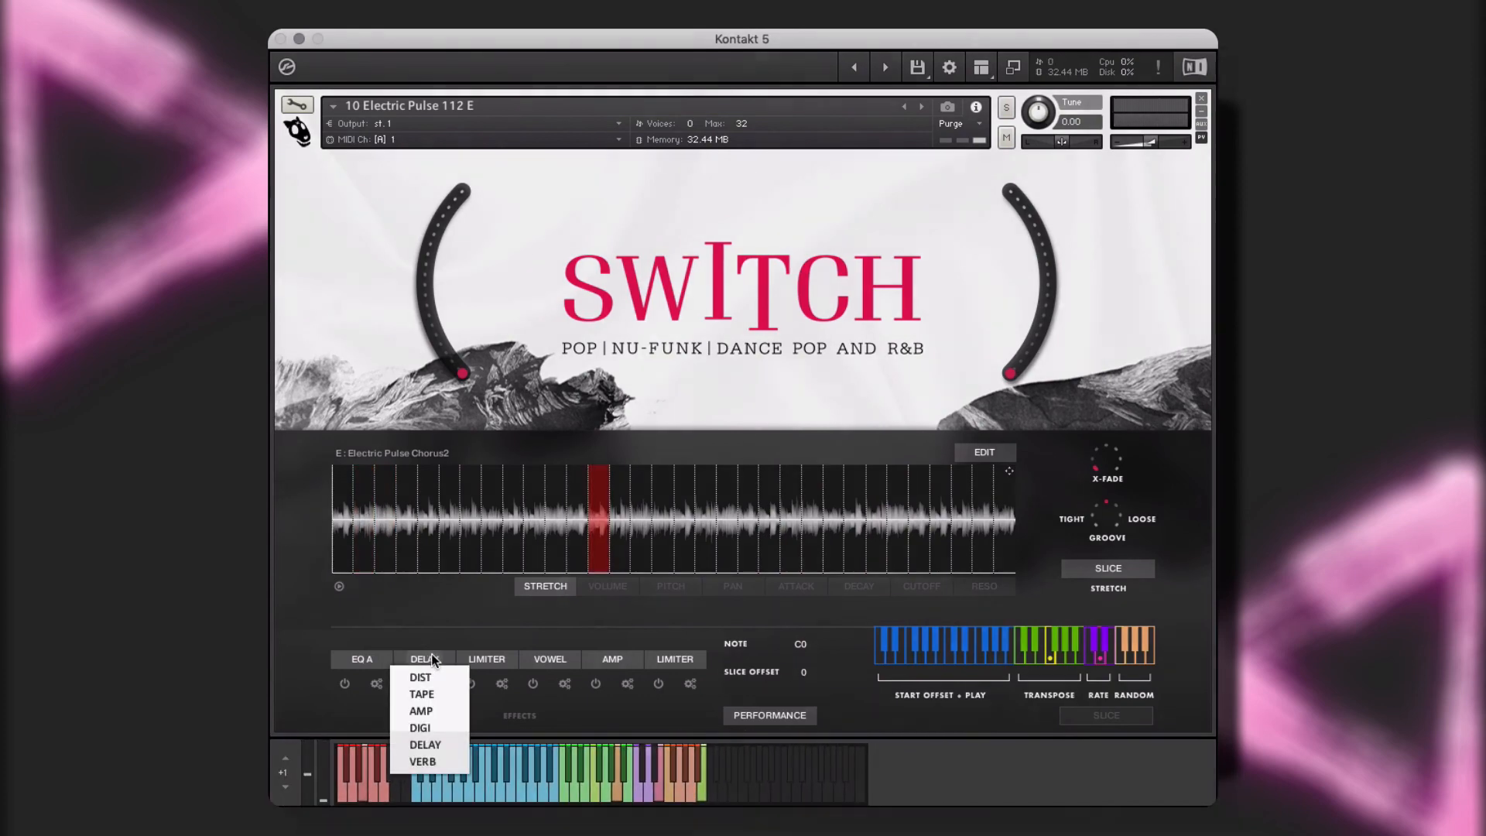
{"action": "left_click", "coordinate": [421, 694]}
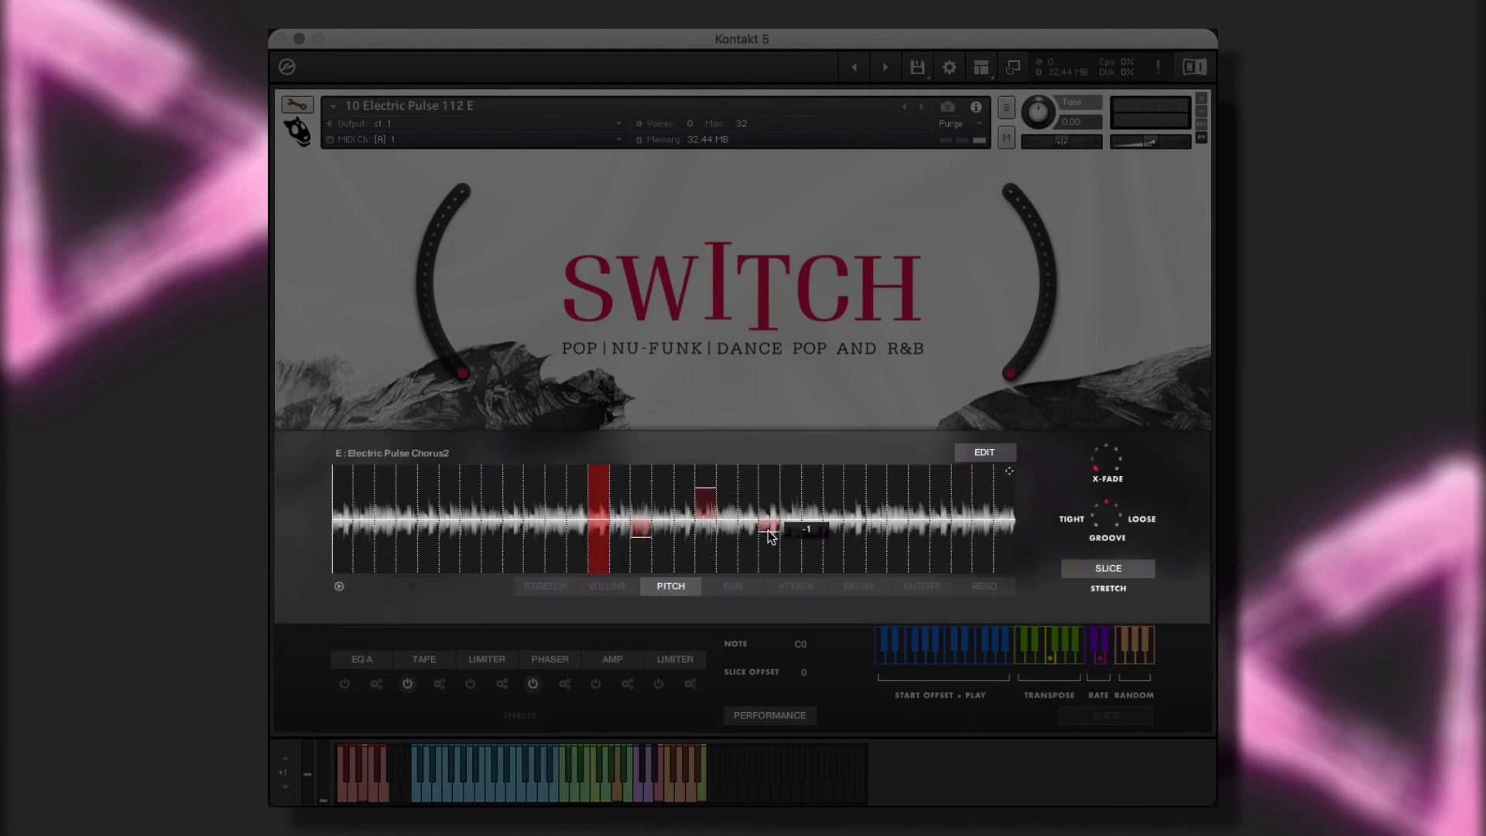
{"action": "left_click", "coordinate": [856, 586]}
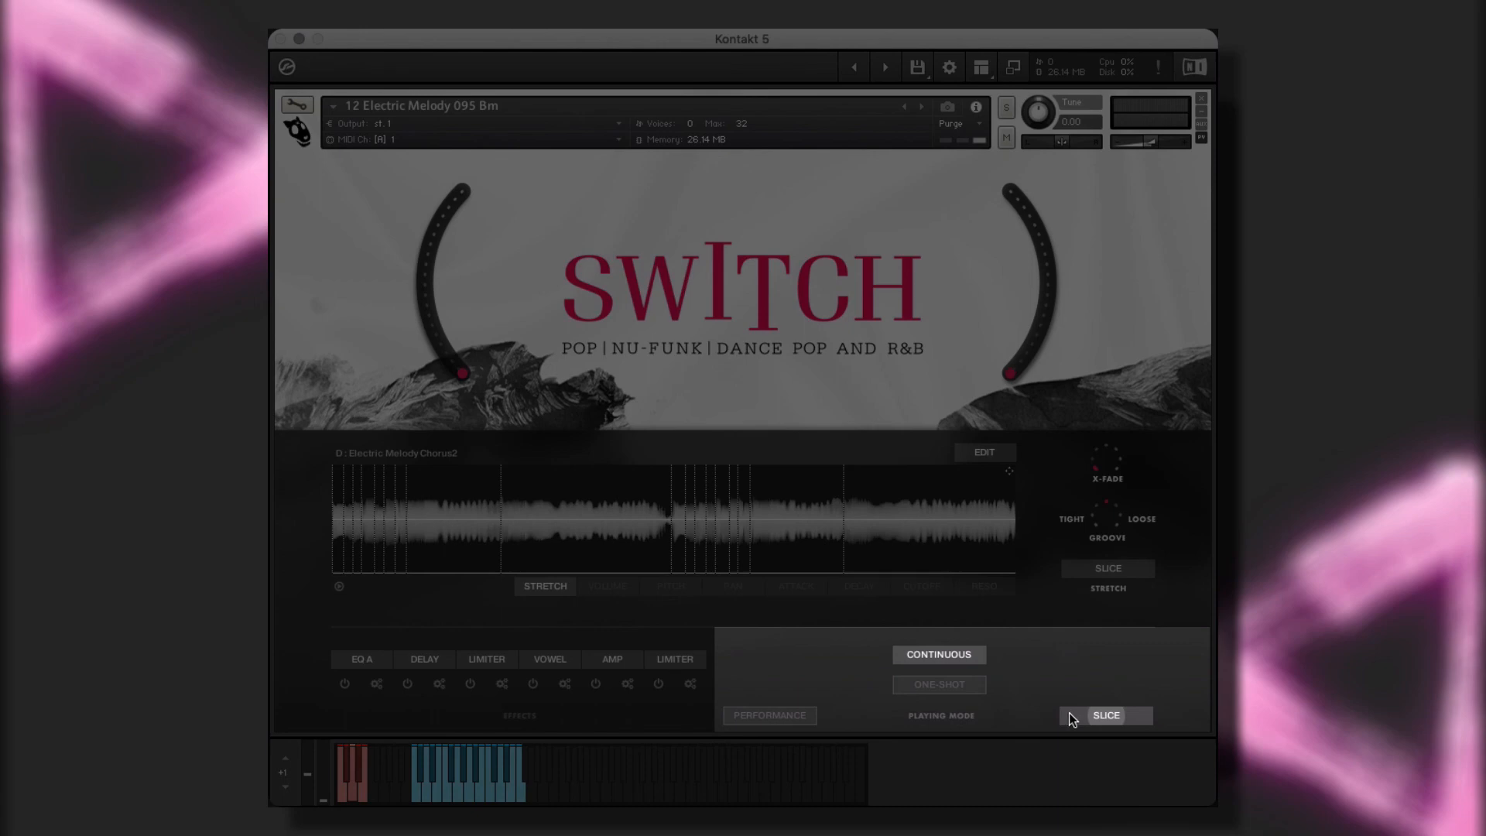
Put the Electric Melody loop in slice mode and toggle its playing mode between one-shot and continuous
{"action": "left_click", "coordinate": [938, 684]}
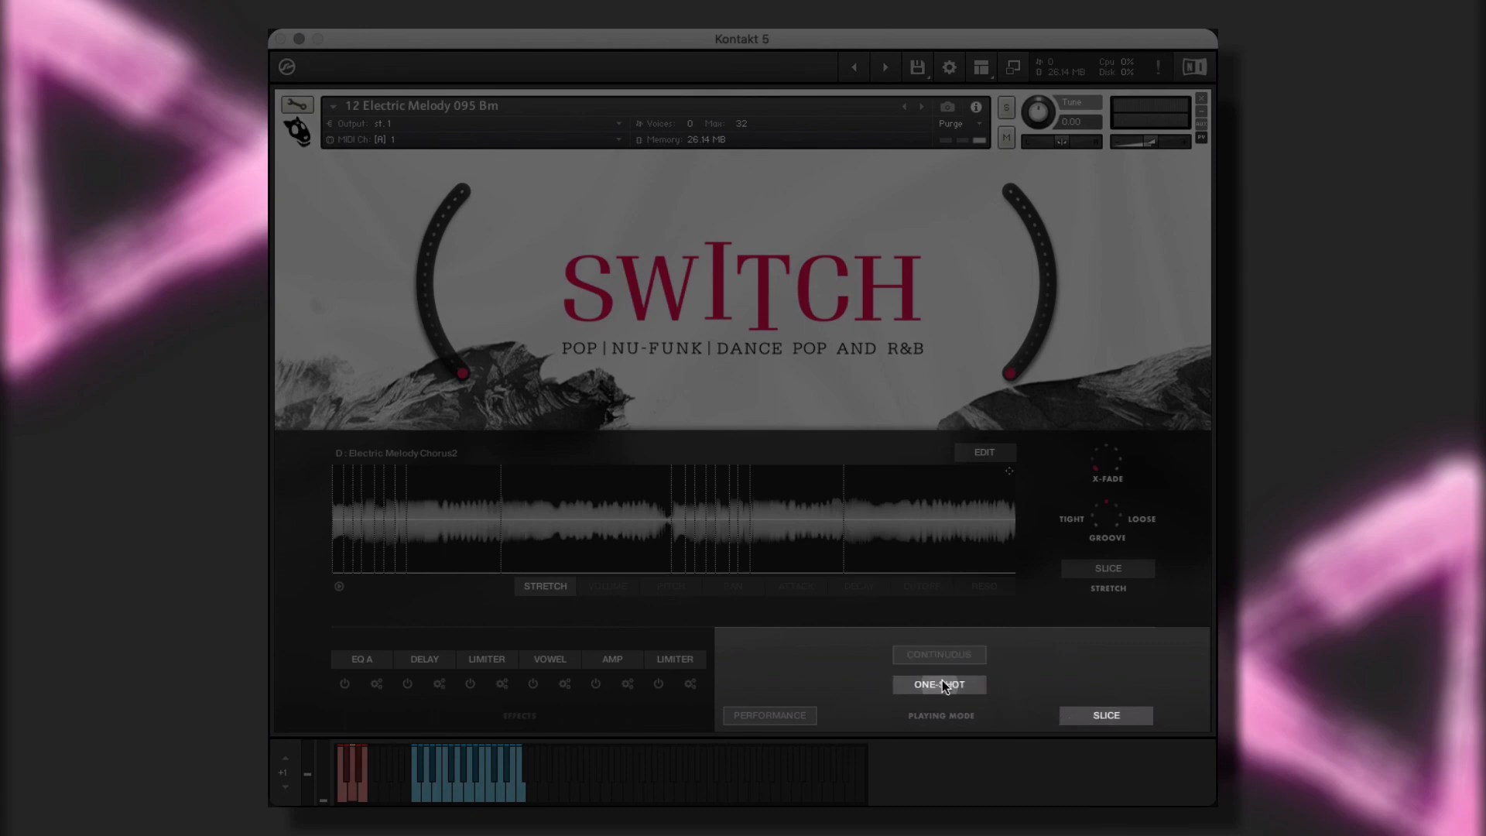
{"action": "left_click", "coordinate": [938, 655]}
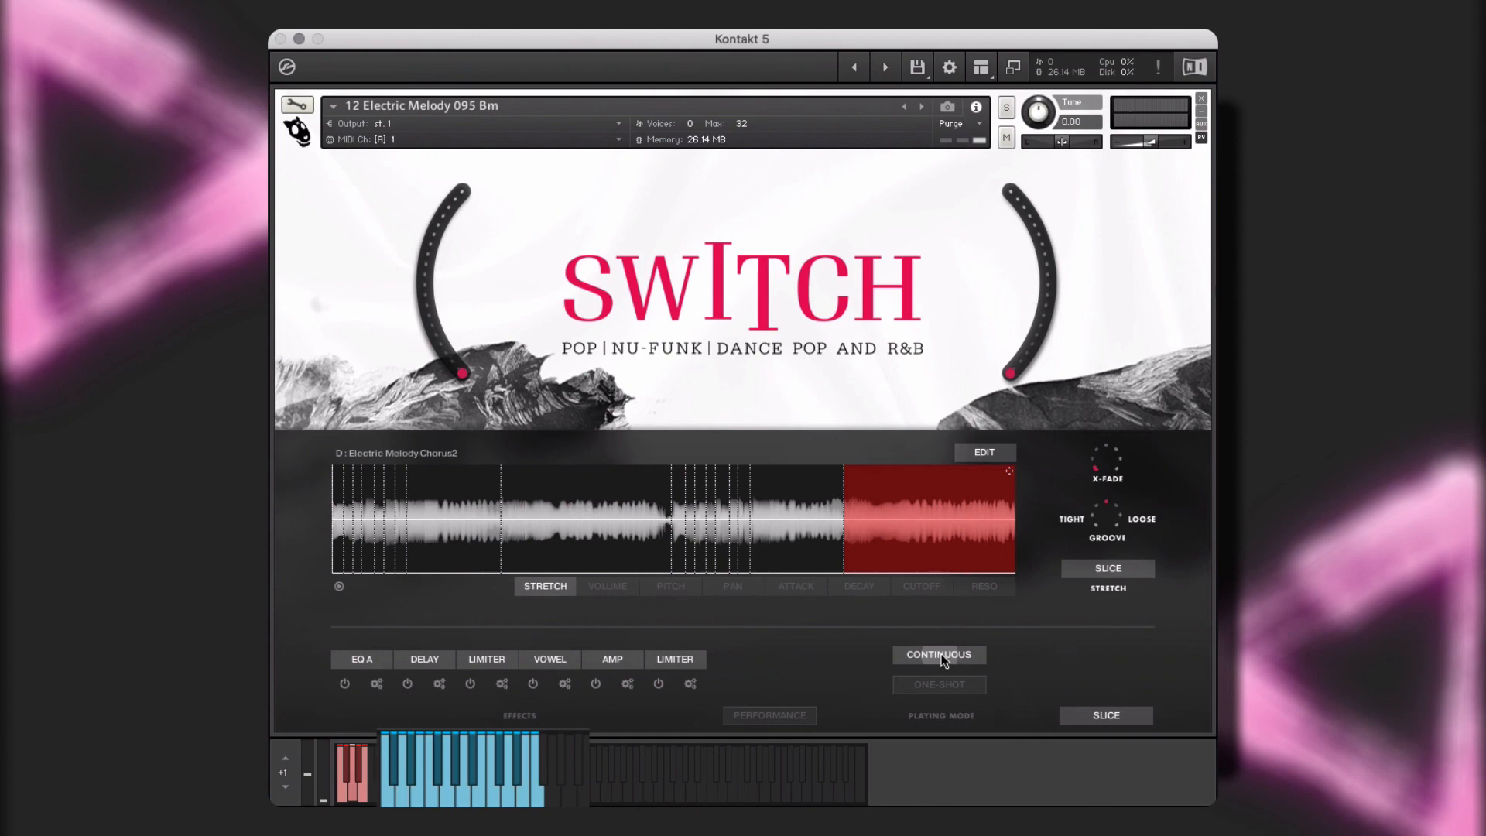
{"action": "left_click", "coordinate": [938, 685]}
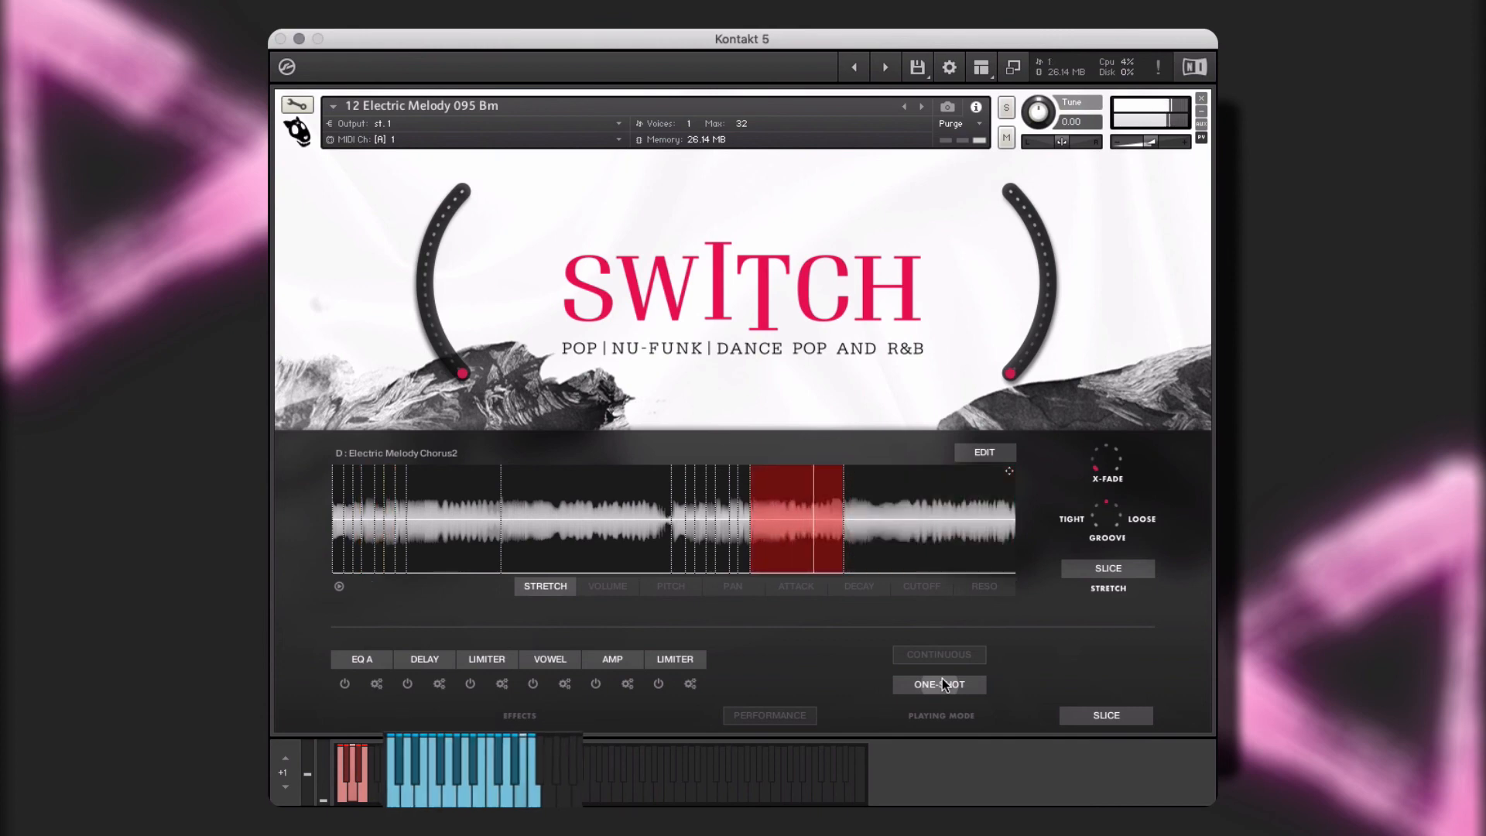
Fill the Chorus1 slice pitches with a Ramp Up pattern, then apply another edit-menu preset
{"action": "left_click", "coordinate": [939, 684]}
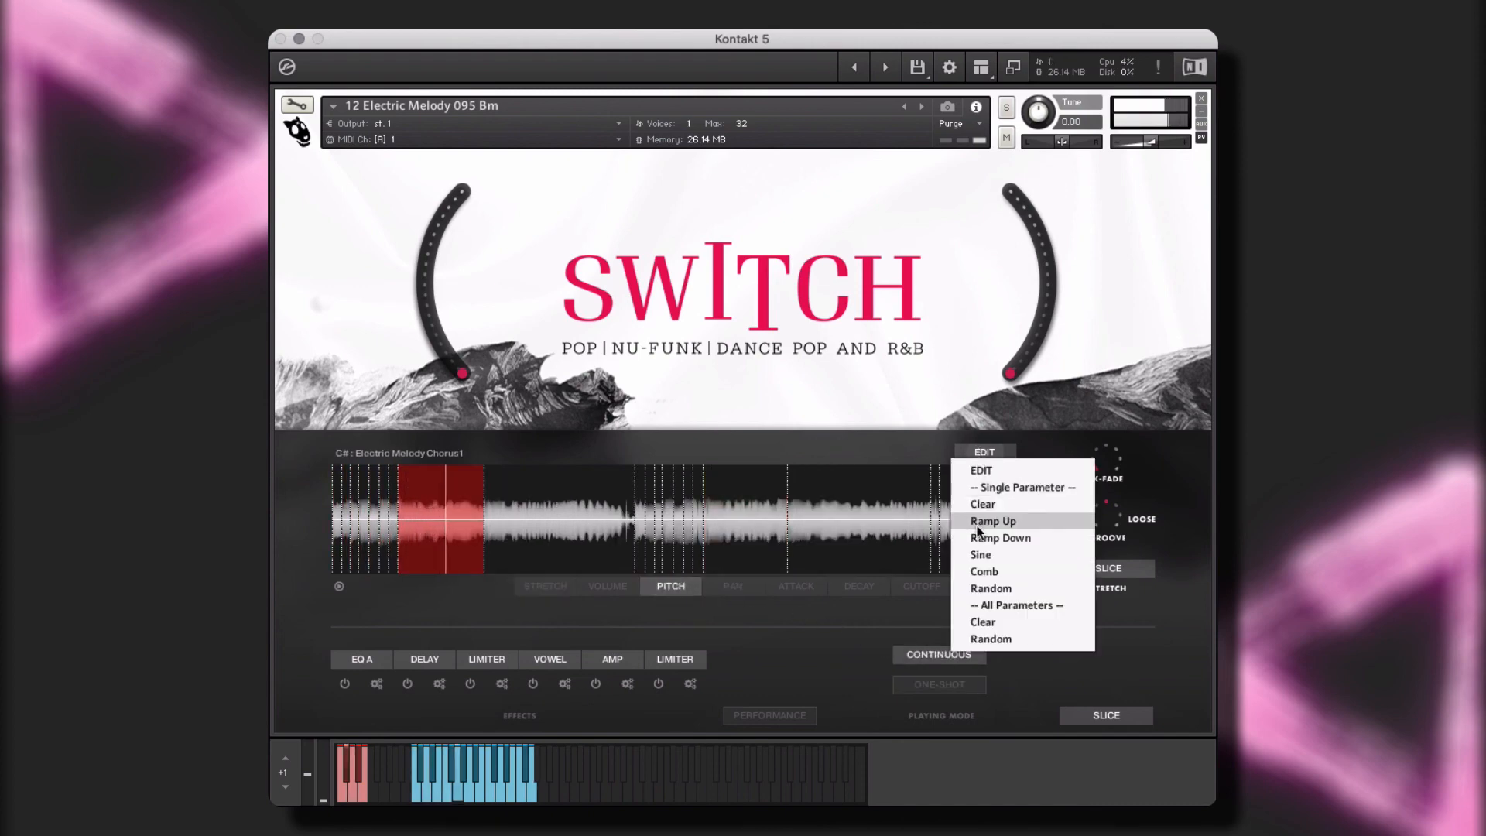
{"action": "left_click", "coordinate": [992, 521]}
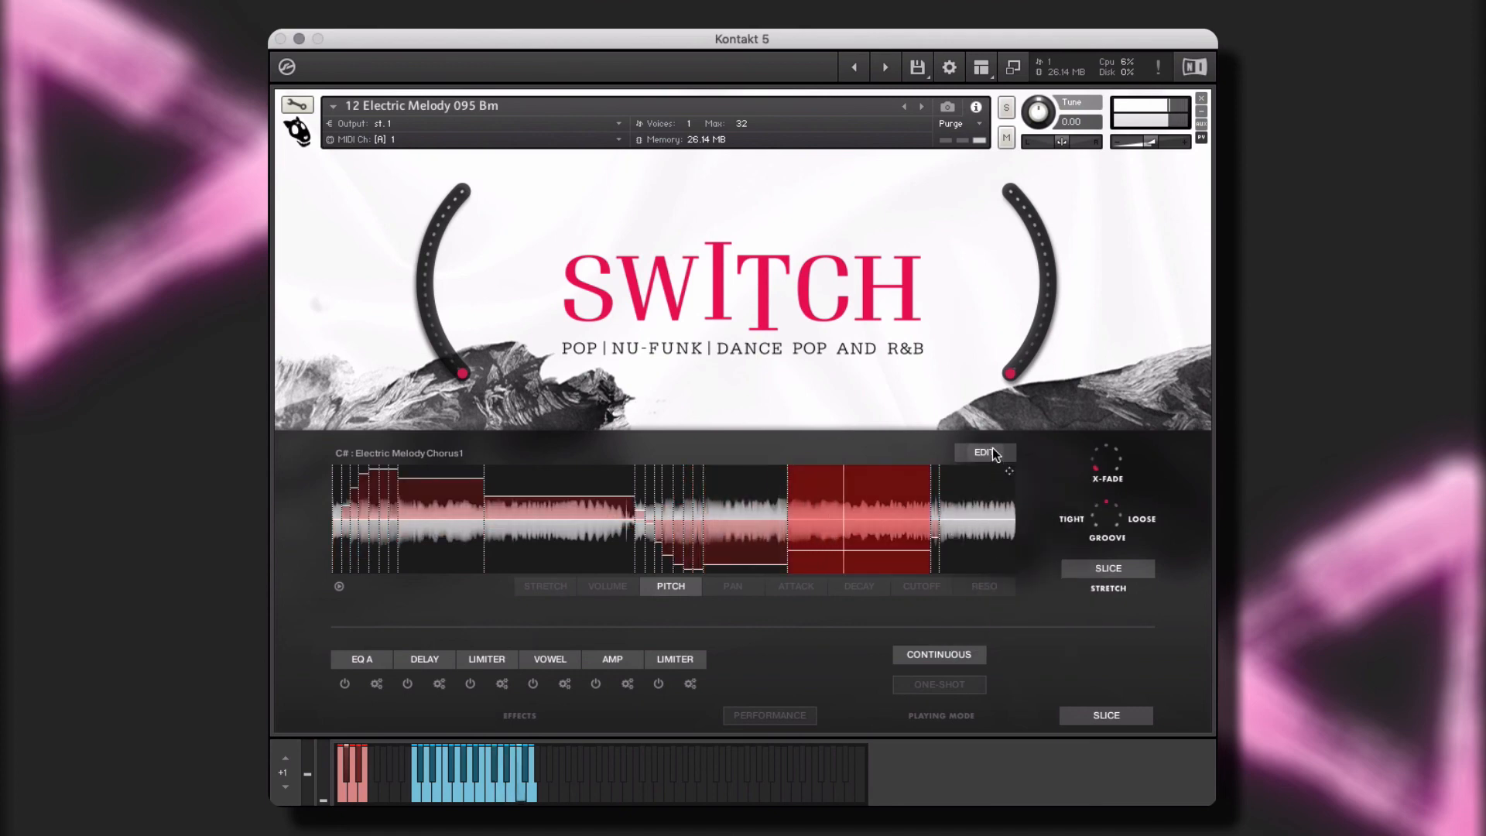
{"action": "left_click", "coordinate": [982, 452]}
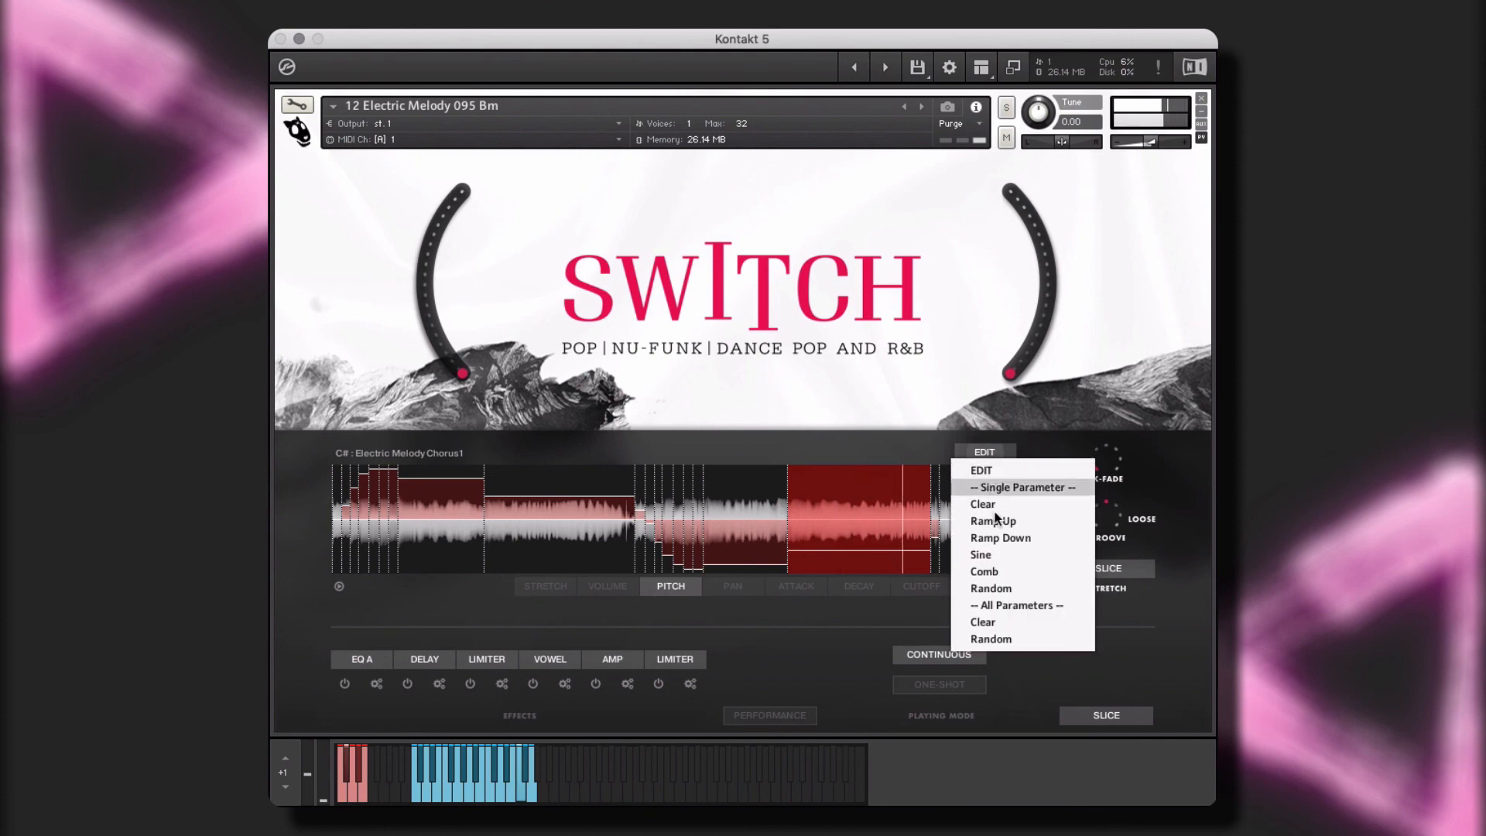
{"action": "left_click", "coordinate": [984, 504]}
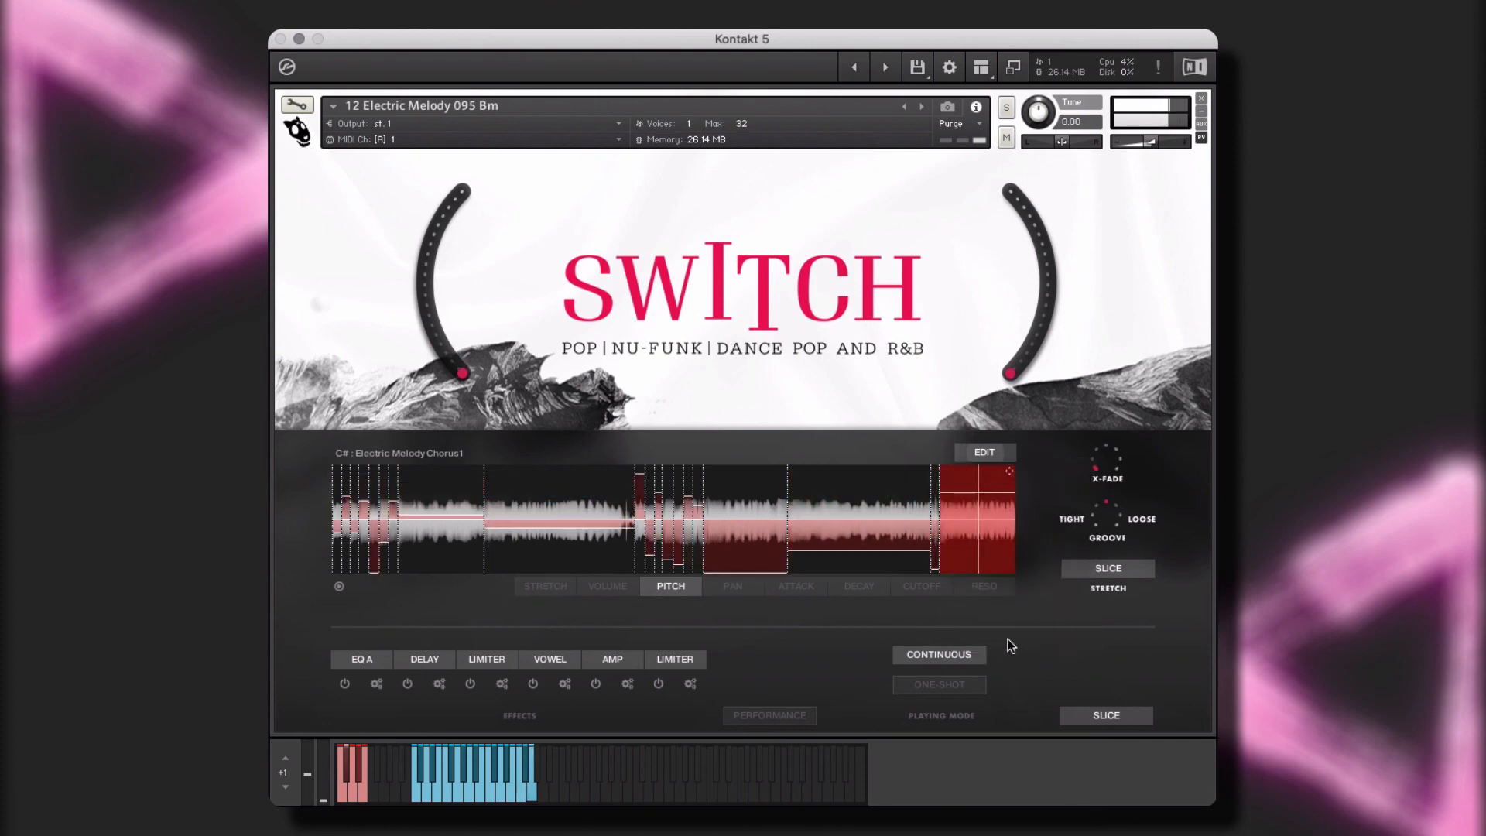